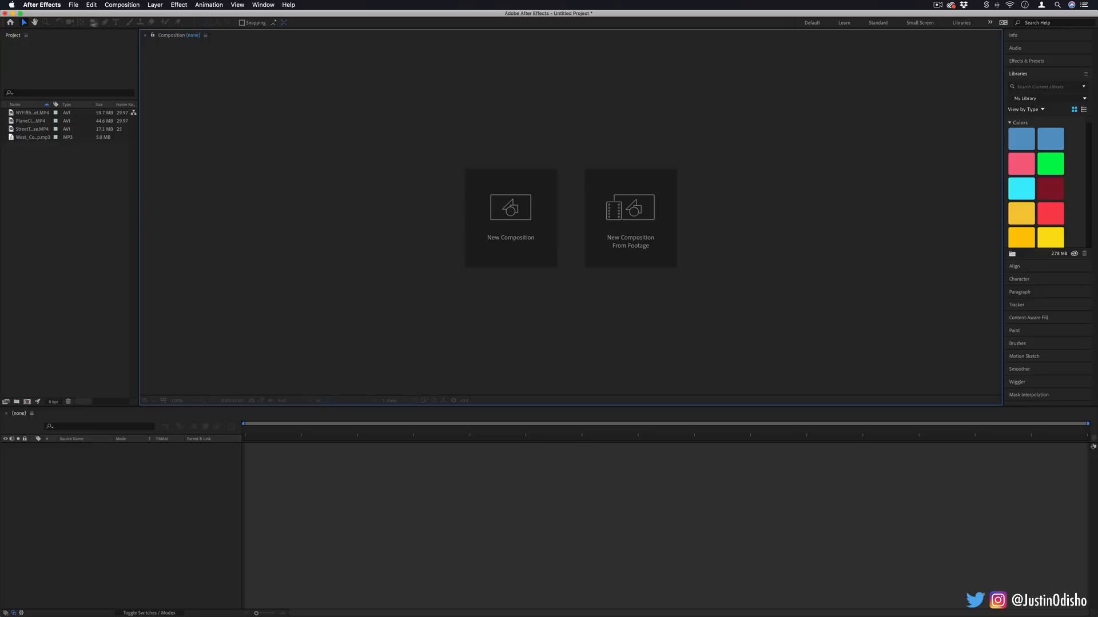
{"action": "mouse_move", "coordinate": [106, 22]}
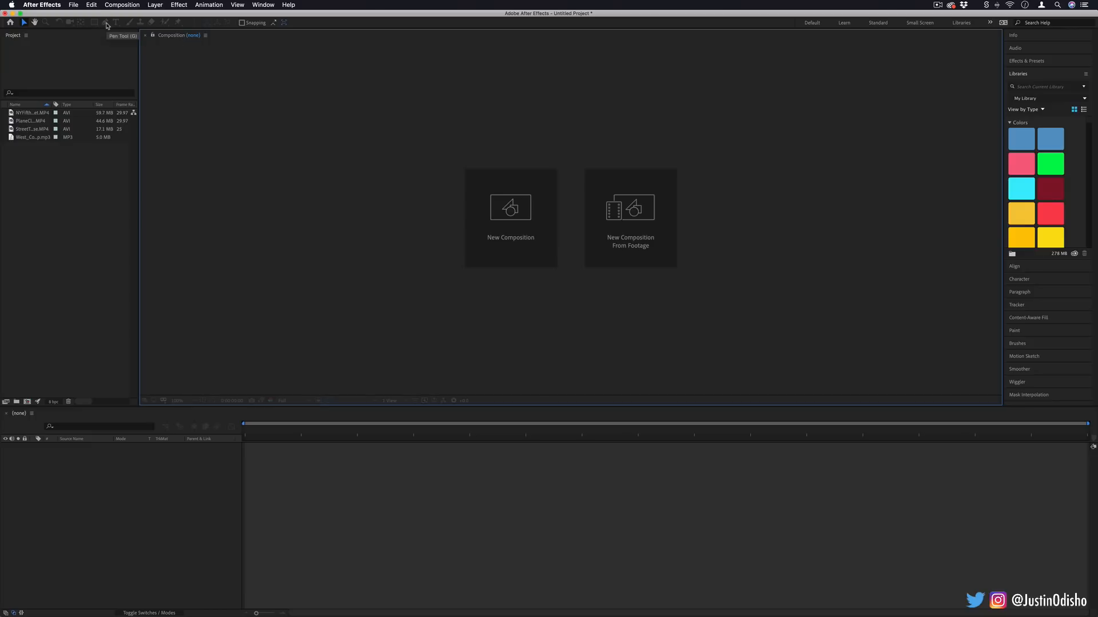
{"action": "mouse_move", "coordinate": [508, 207]}
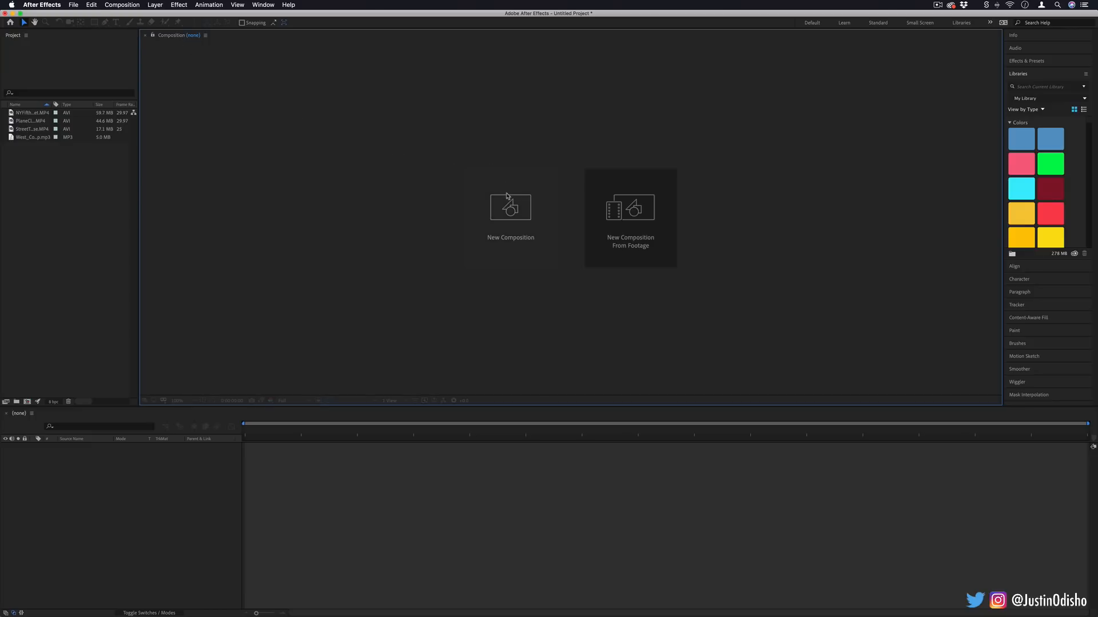
- Create Comp 1 at 1920×1080 (HDTV 1080 29.97) and add a full-frame black solid
{"action": "left_click", "coordinate": [510, 207]}
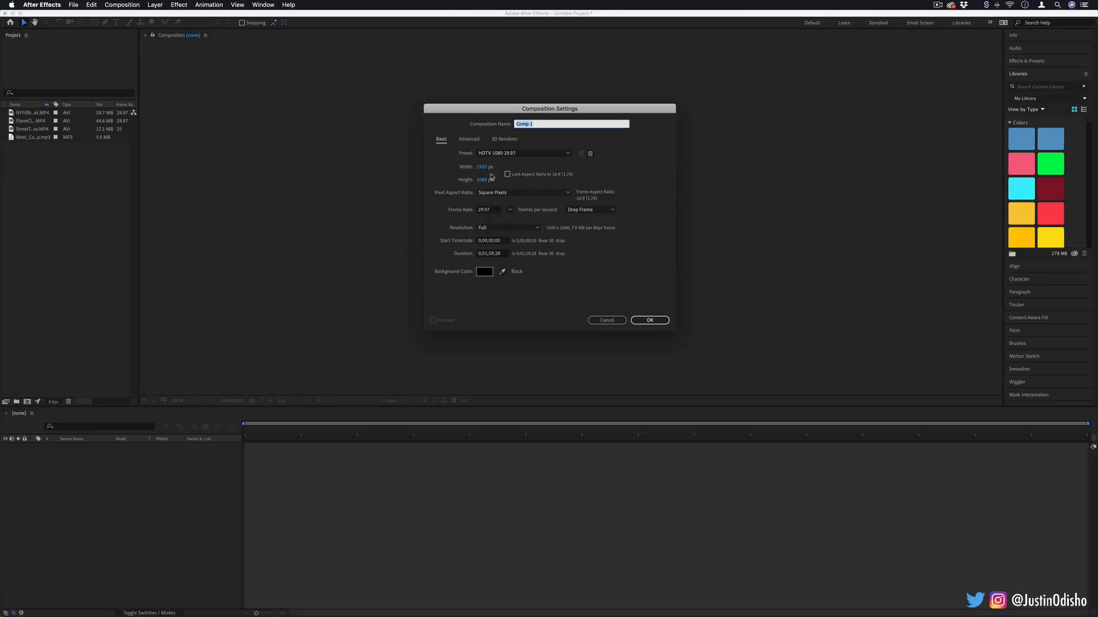
{"action": "left_click", "coordinate": [648, 320]}
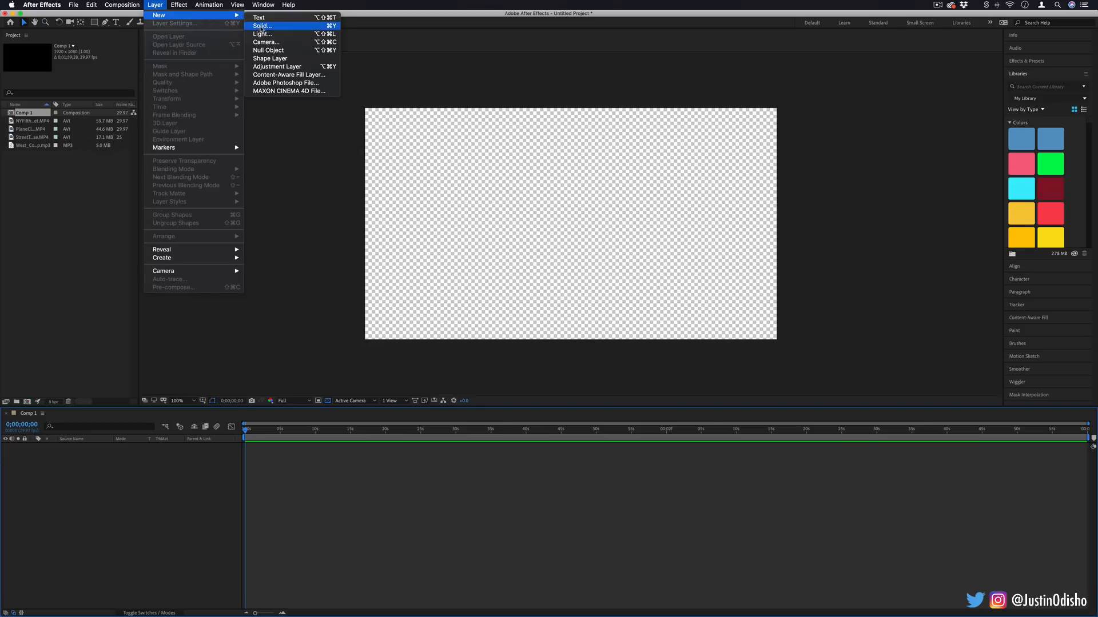
{"action": "left_click", "coordinate": [261, 26]}
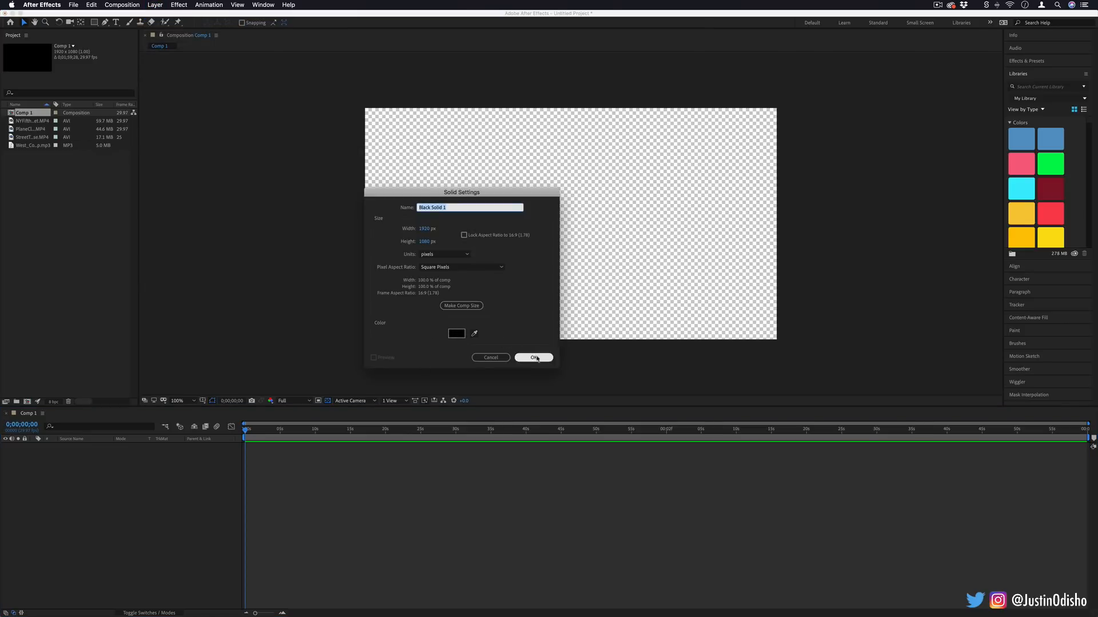
{"action": "left_click", "coordinate": [534, 358]}
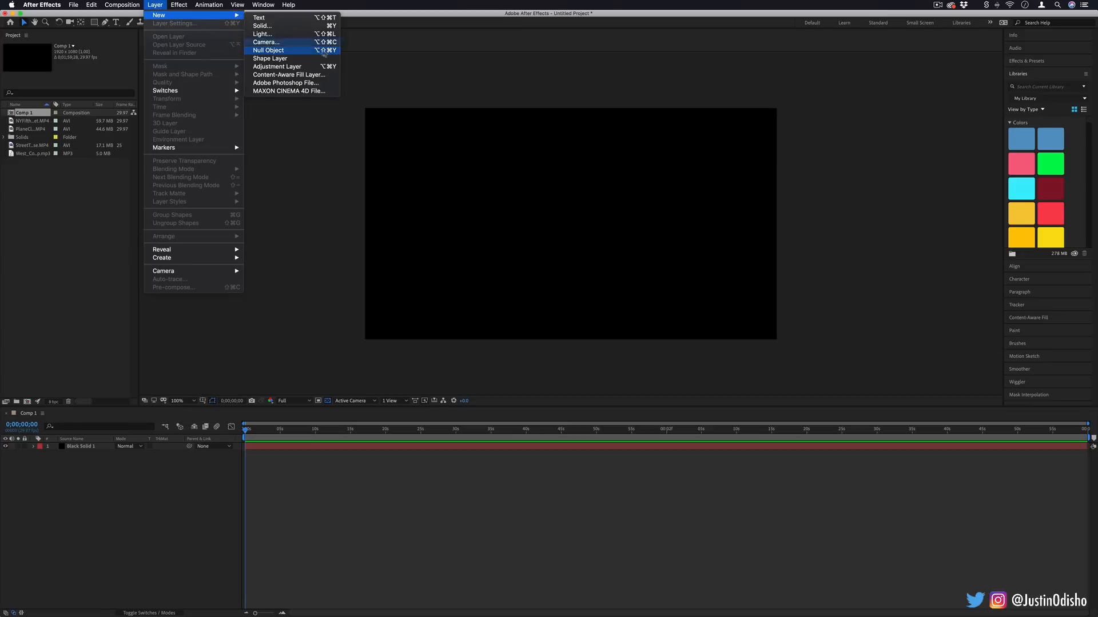
- Add a shape layer and draw four white slanted quadrilateral panels with the Pen tool
{"action": "left_click", "coordinate": [270, 58]}
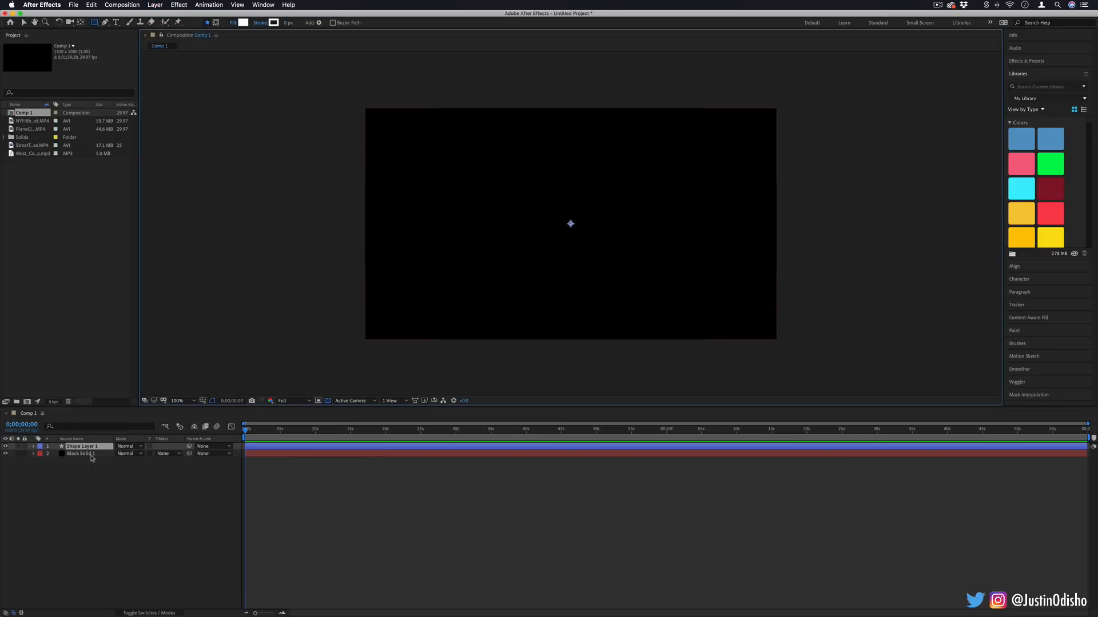
{"action": "mouse_move", "coordinate": [467, 261]}
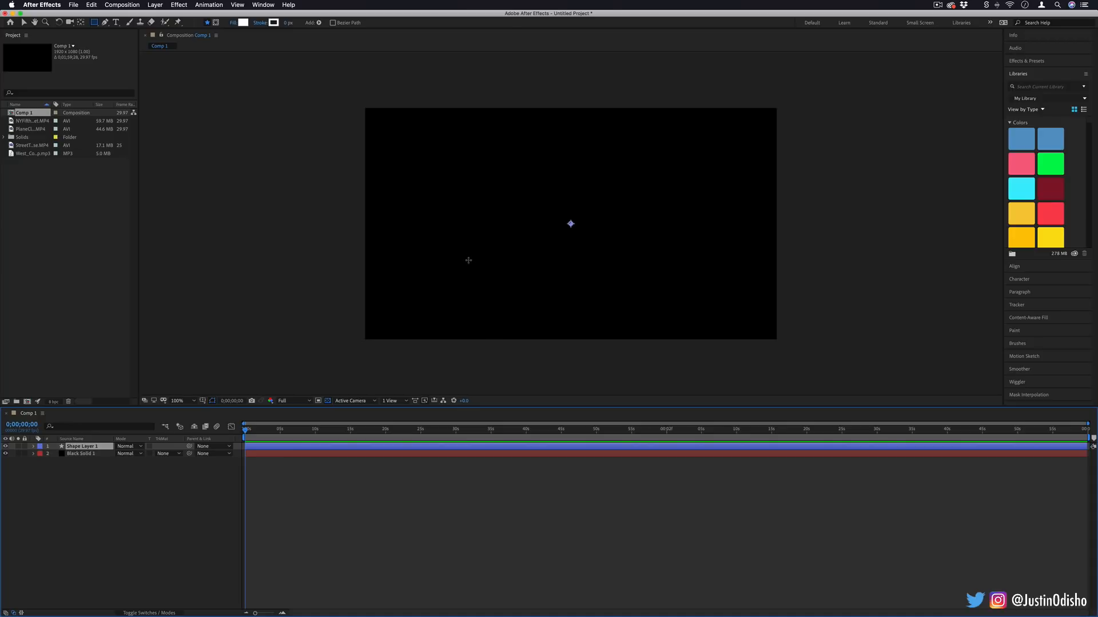
{"action": "mouse_move", "coordinate": [460, 256]}
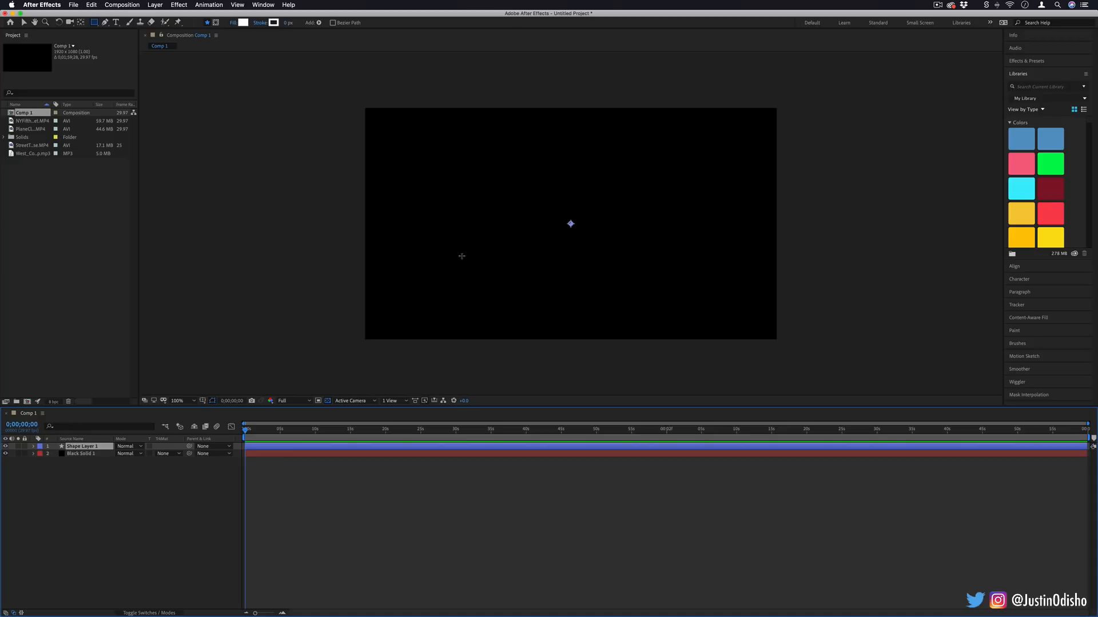
{"action": "left_click", "coordinate": [104, 22]}
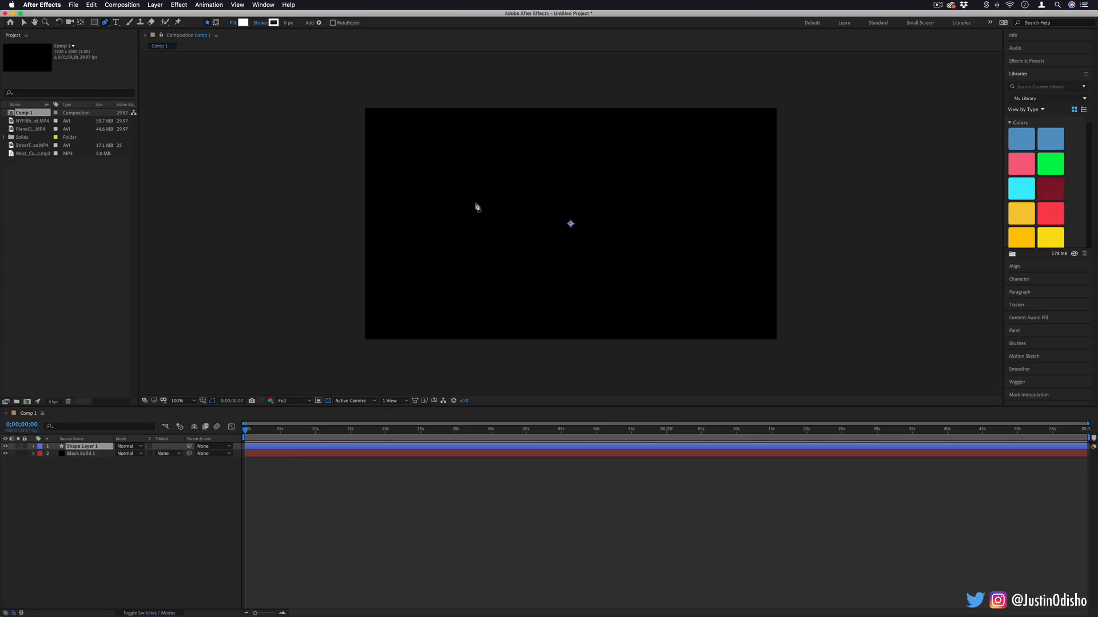
{"action": "mouse_move", "coordinate": [460, 186]}
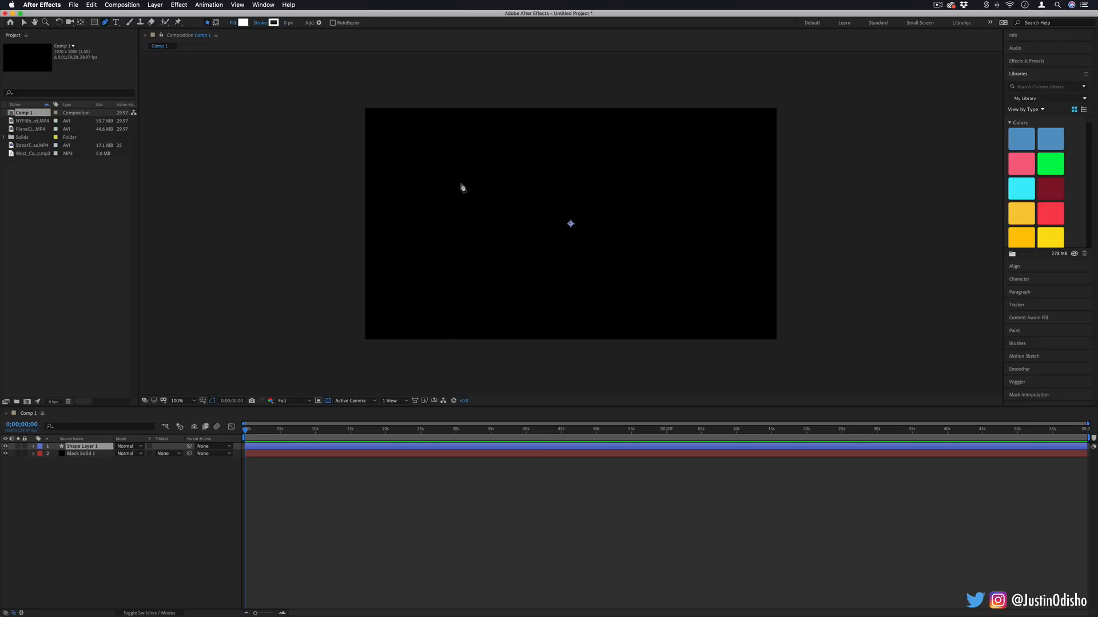
{"action": "mouse_move", "coordinate": [462, 194]}
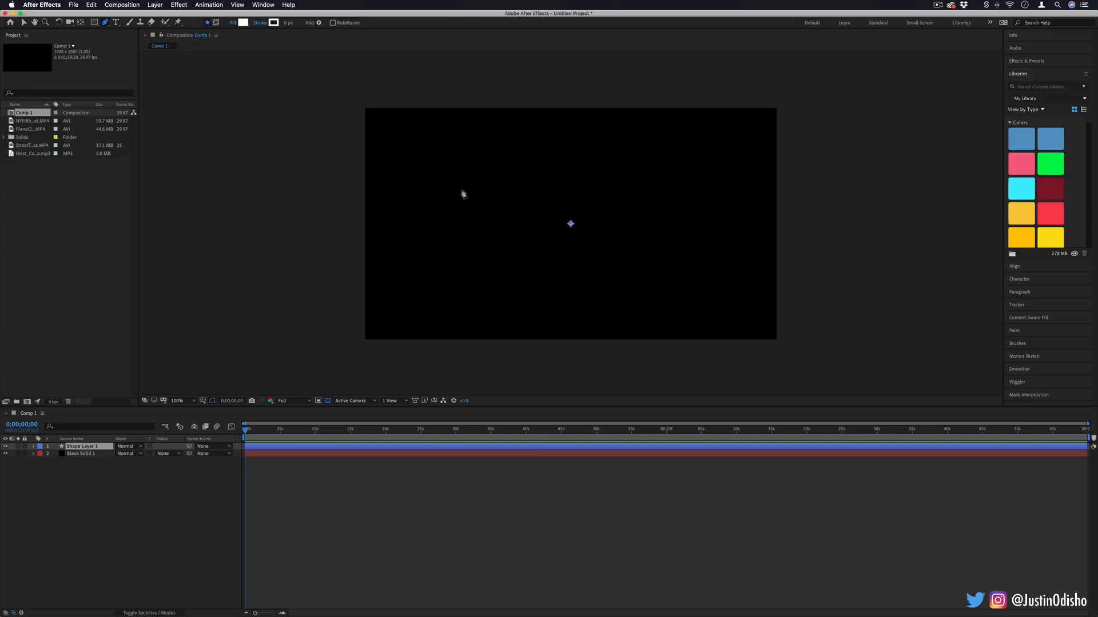
{"action": "left_click", "coordinate": [461, 189]}
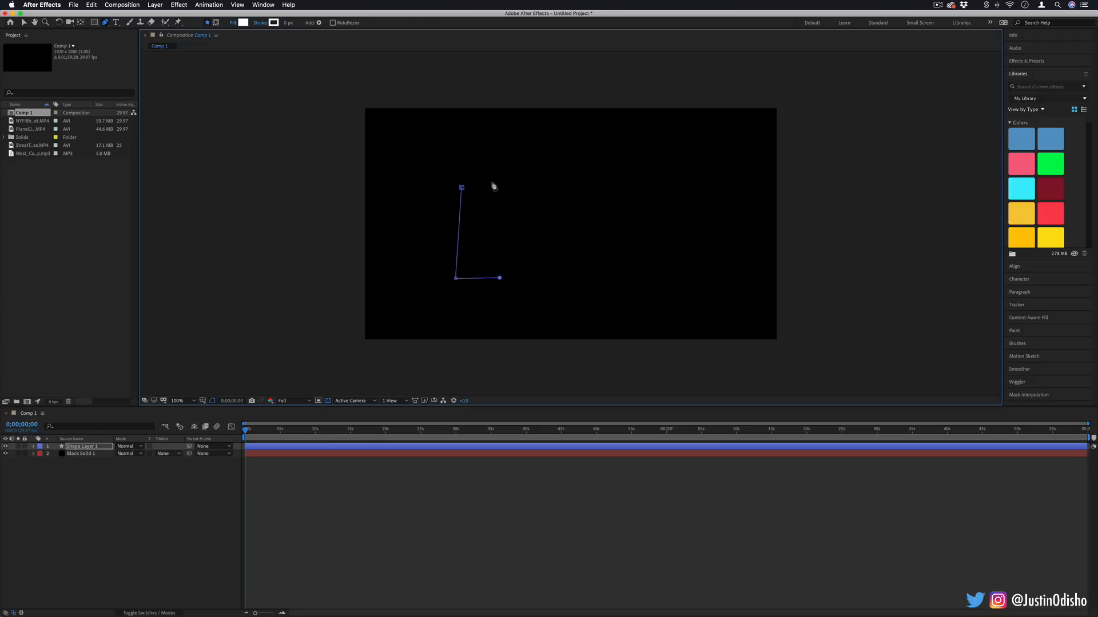
{"action": "left_click", "coordinate": [461, 187]}
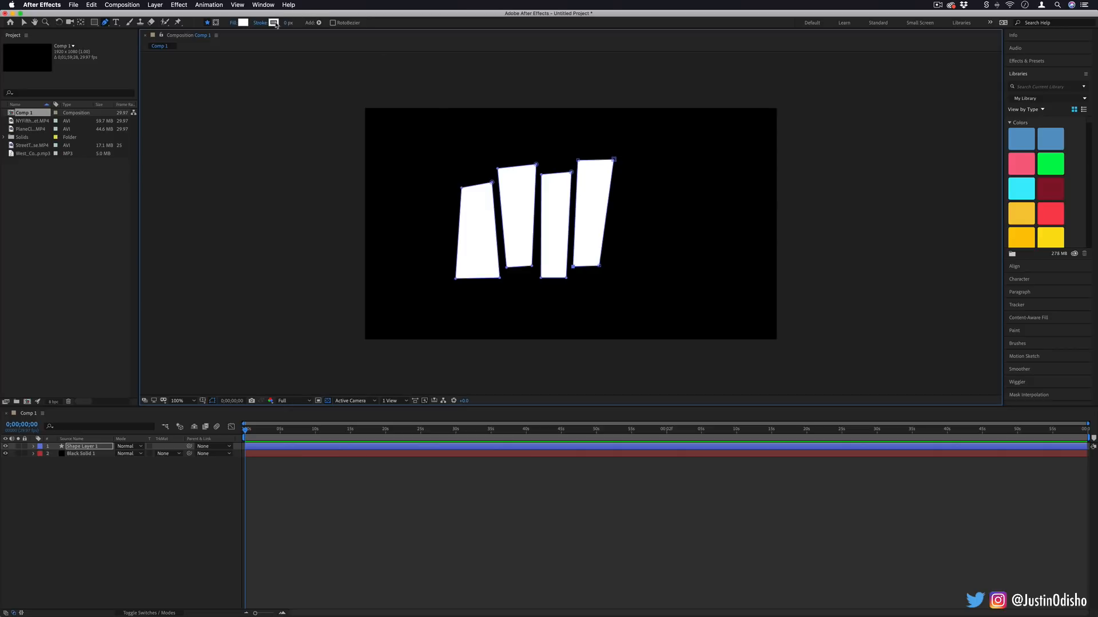
{"action": "mouse_move", "coordinate": [274, 21]}
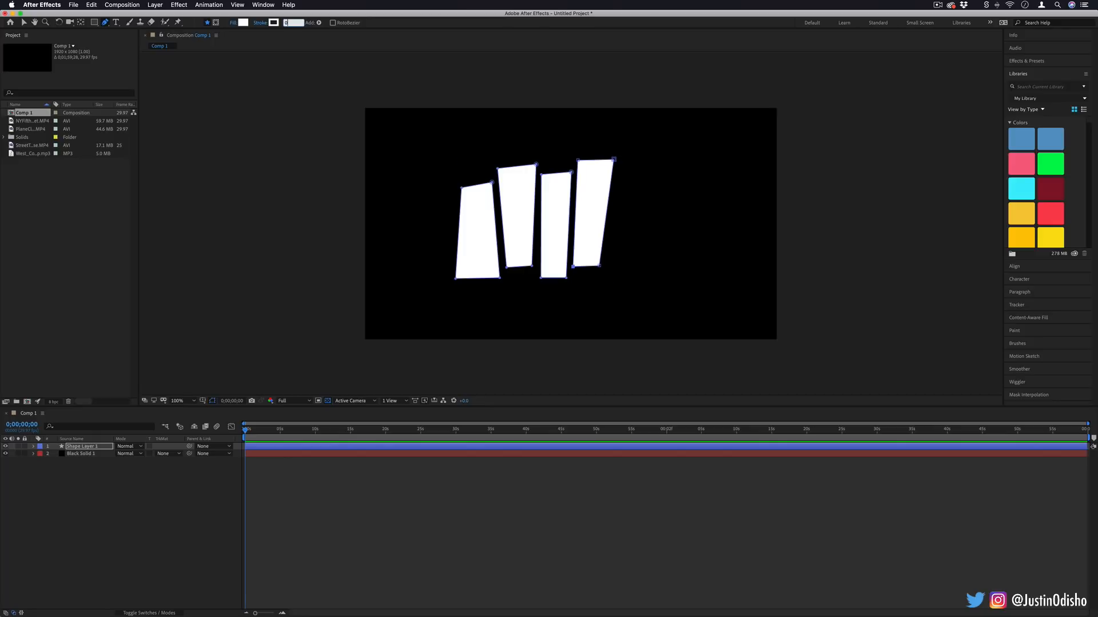
{"action": "left_click", "coordinate": [571, 223]}
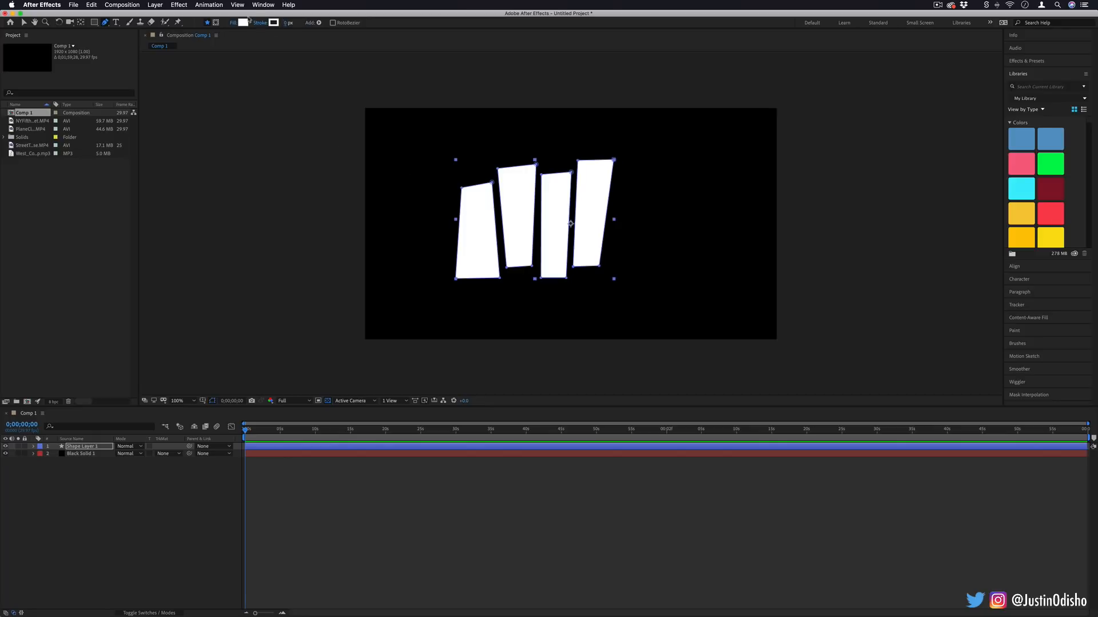
- Preview a red fill, discard it to keep the four panels white, and reveal Shapes 1–4
{"action": "left_click", "coordinate": [242, 23]}
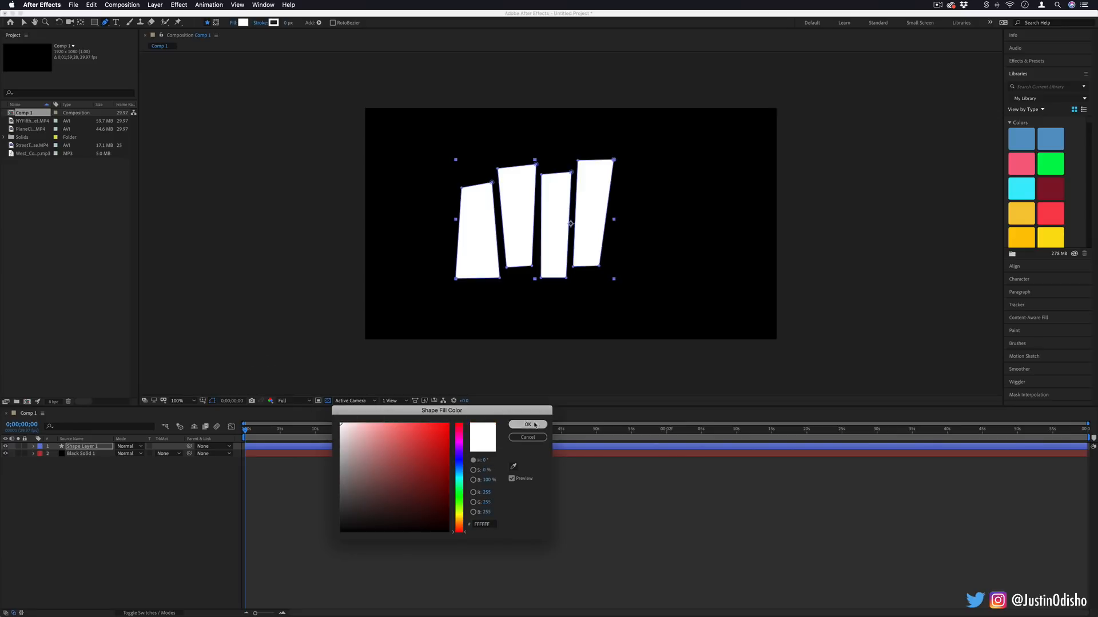
{"action": "left_click", "coordinate": [528, 426]}
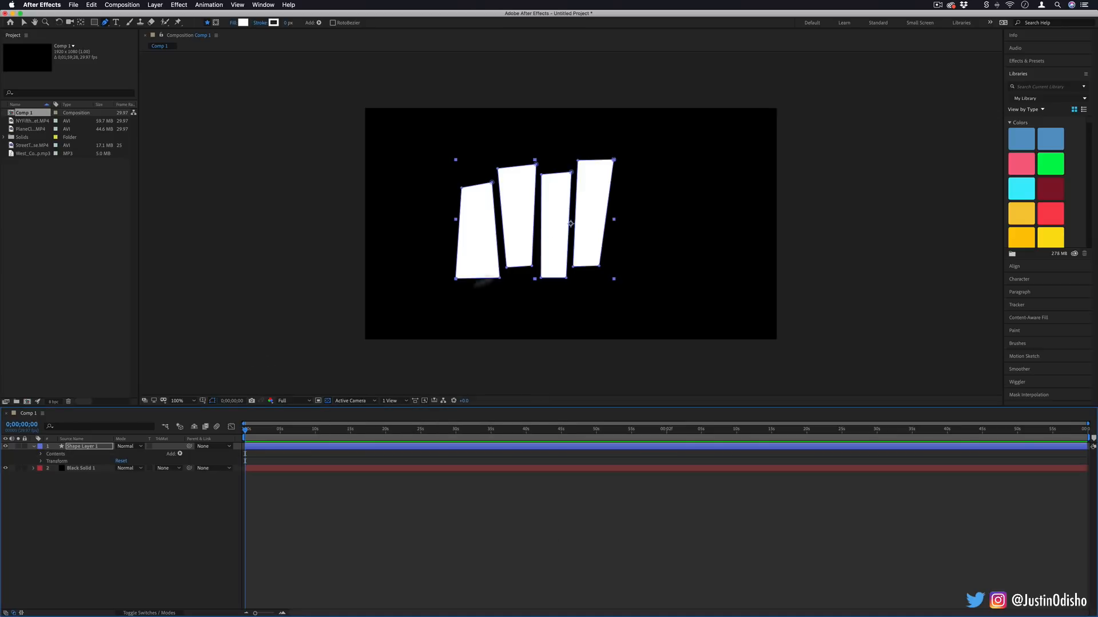
{"action": "left_click", "coordinate": [41, 454]}
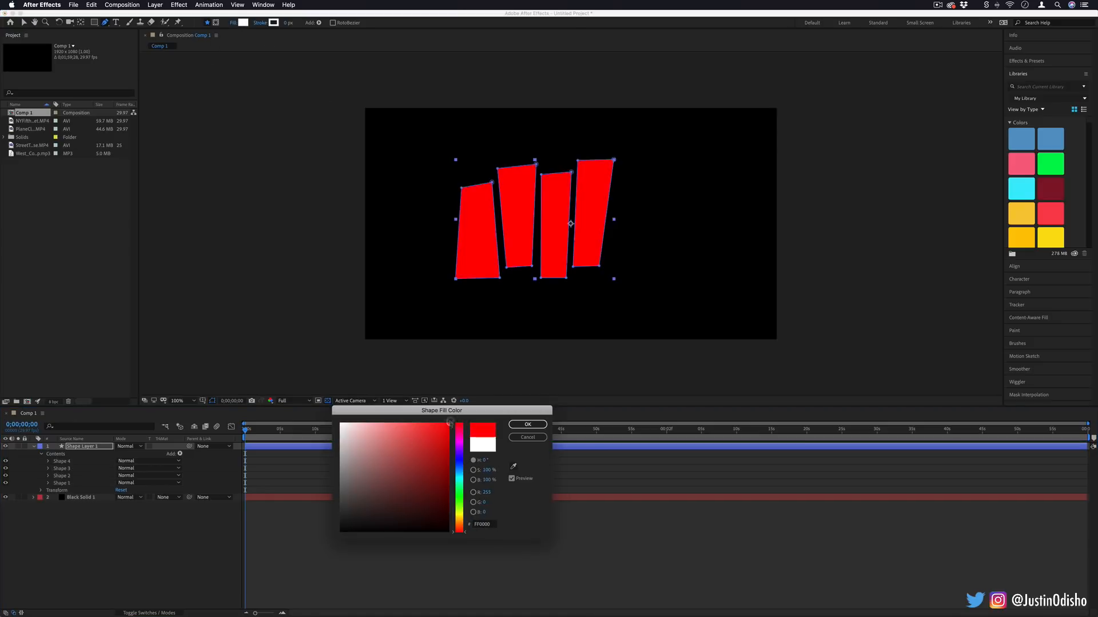
{"action": "left_click", "coordinate": [525, 424]}
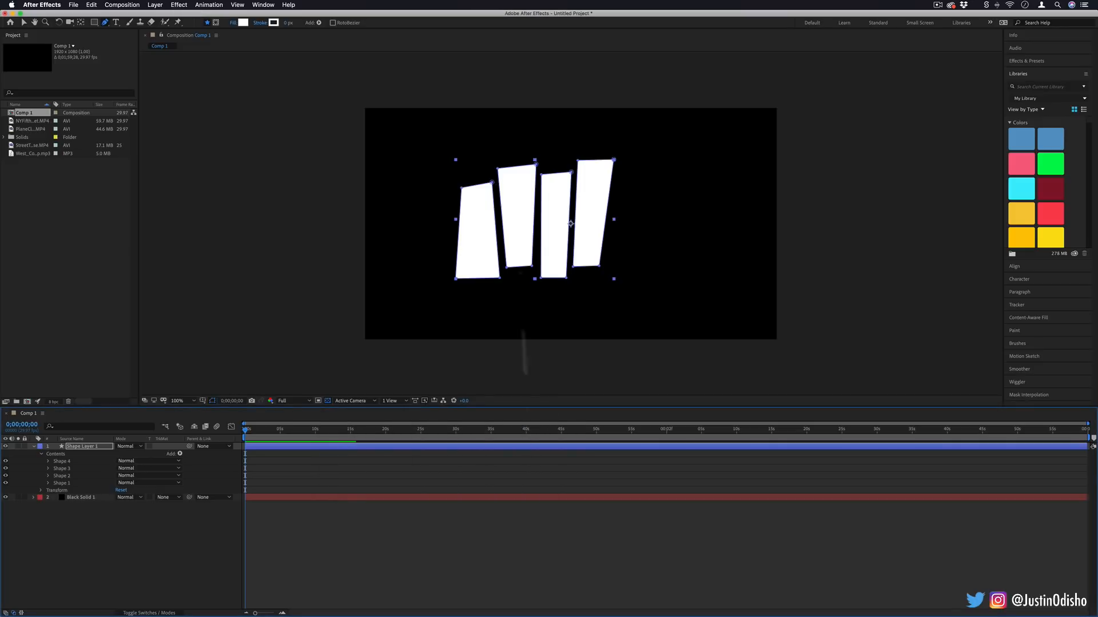
{"action": "mouse_move", "coordinate": [556, 241]}
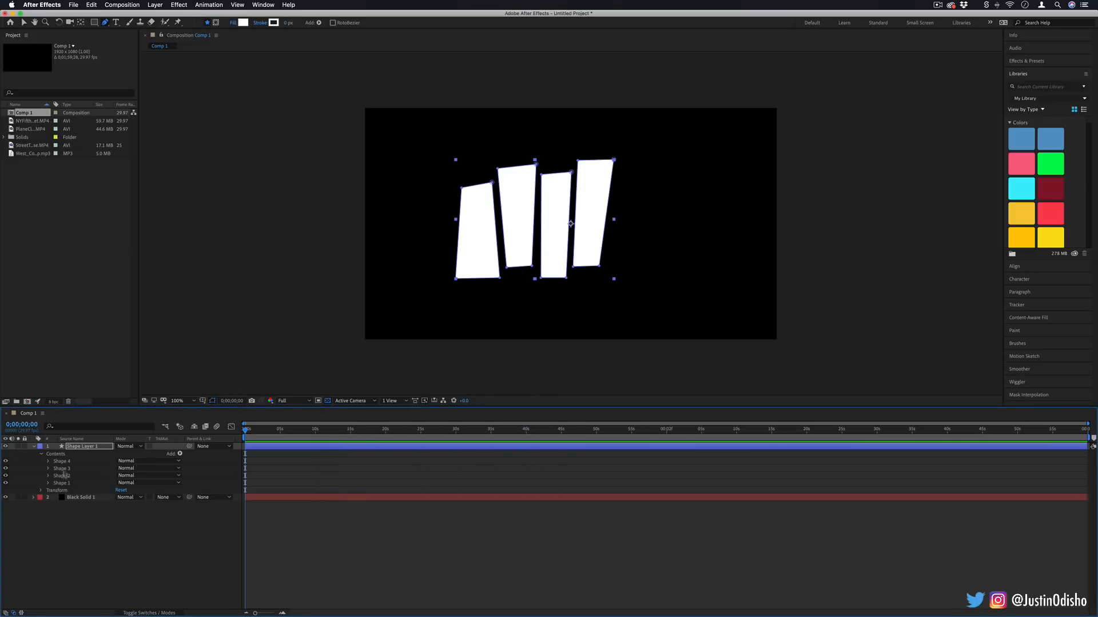
{"action": "left_click", "coordinate": [32, 446]}
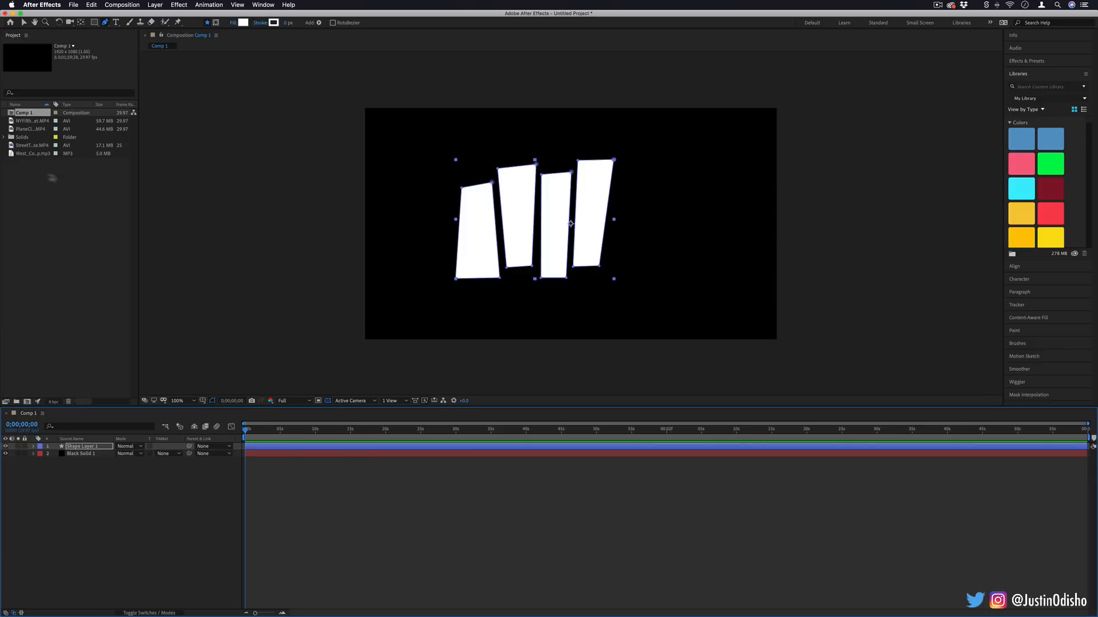
- Bring StreetTimelapse.MP4 into the comp and set its blend mode to Multiply
{"action": "left_click", "coordinate": [29, 120]}
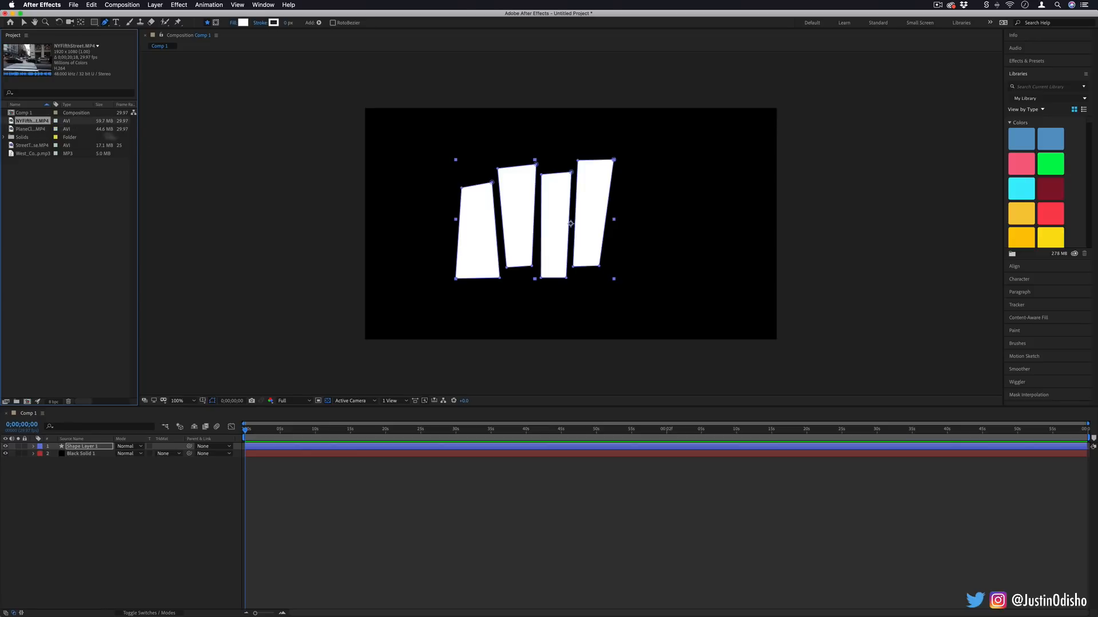
{"action": "left_click", "coordinate": [32, 146]}
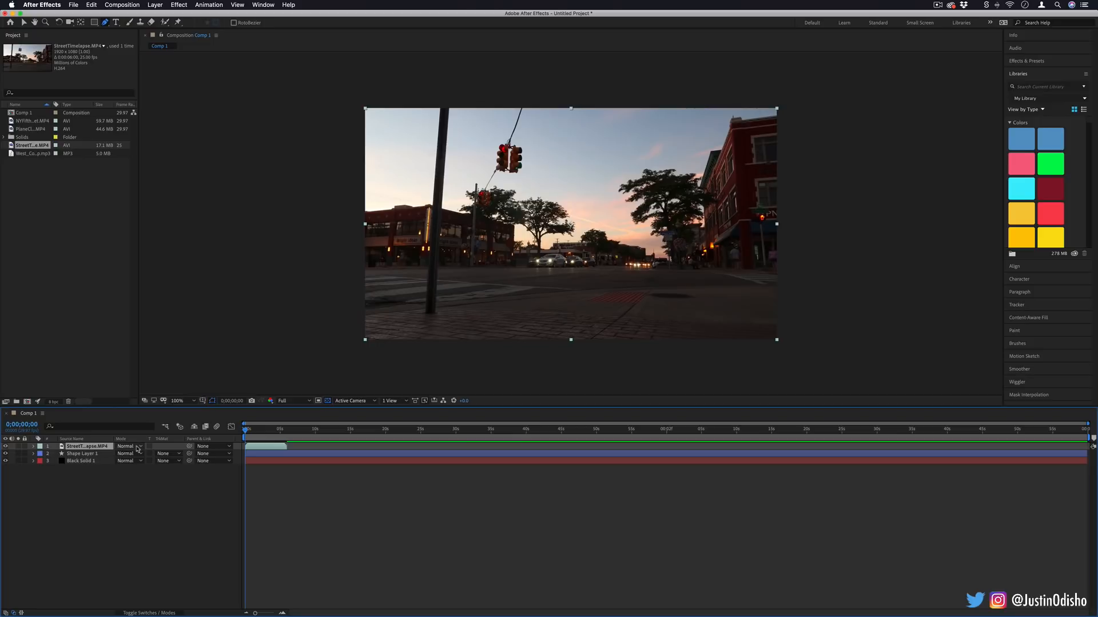
{"action": "left_click", "coordinate": [128, 447]}
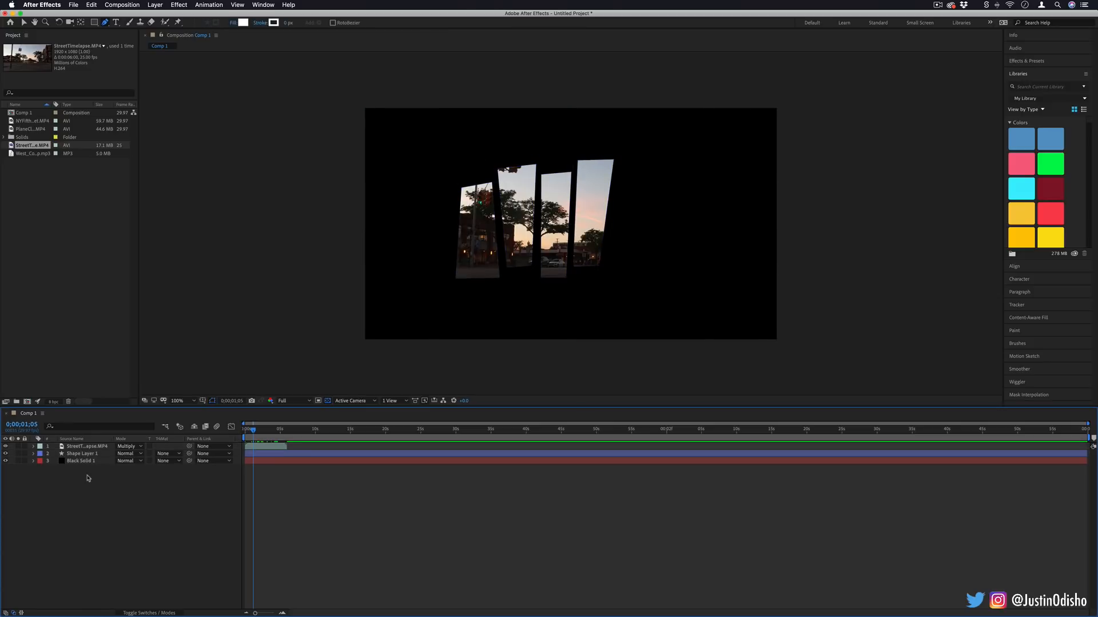
{"action": "left_click", "coordinate": [80, 461]}
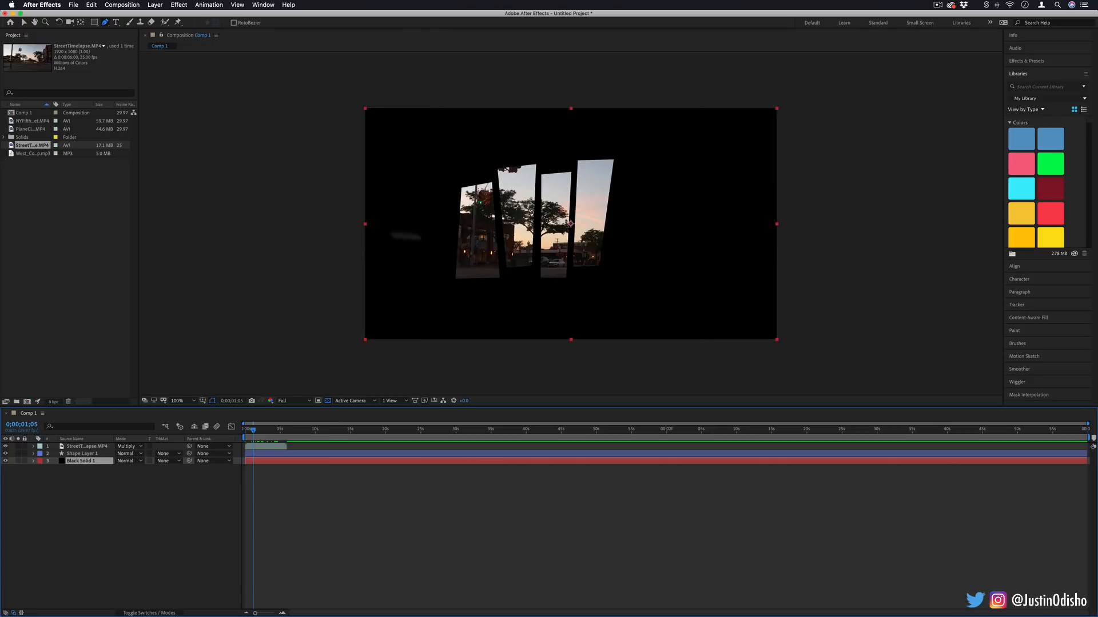
- Set the street clip's Track Matte to Alpha Matte "Shape Layer 1" and zoom in to inspect
{"action": "left_click", "coordinate": [129, 447]}
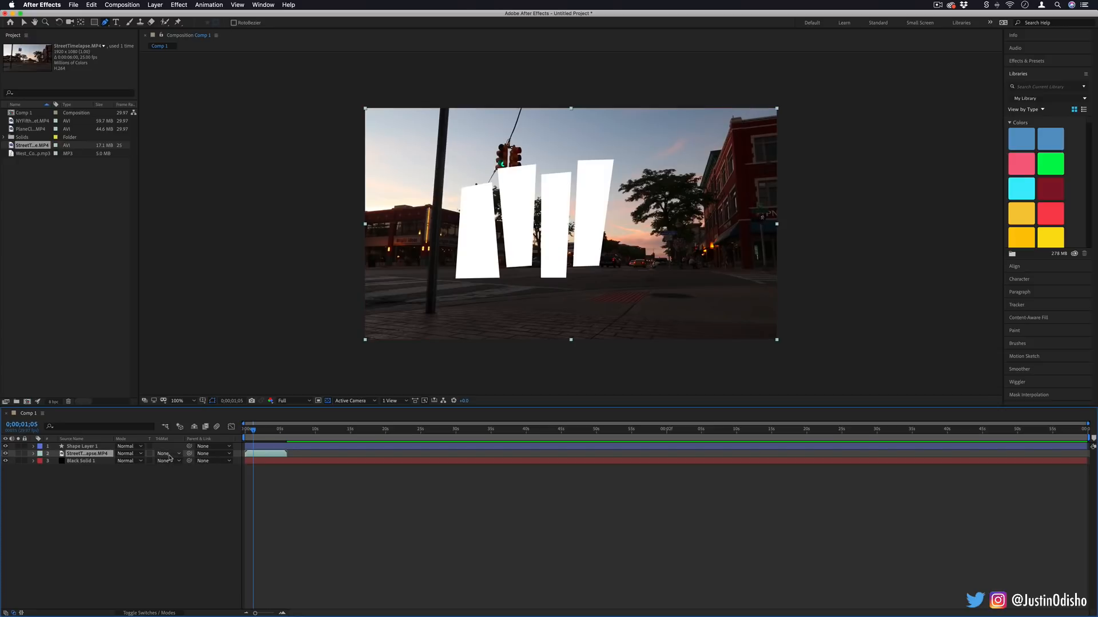
{"action": "left_click", "coordinate": [168, 453]}
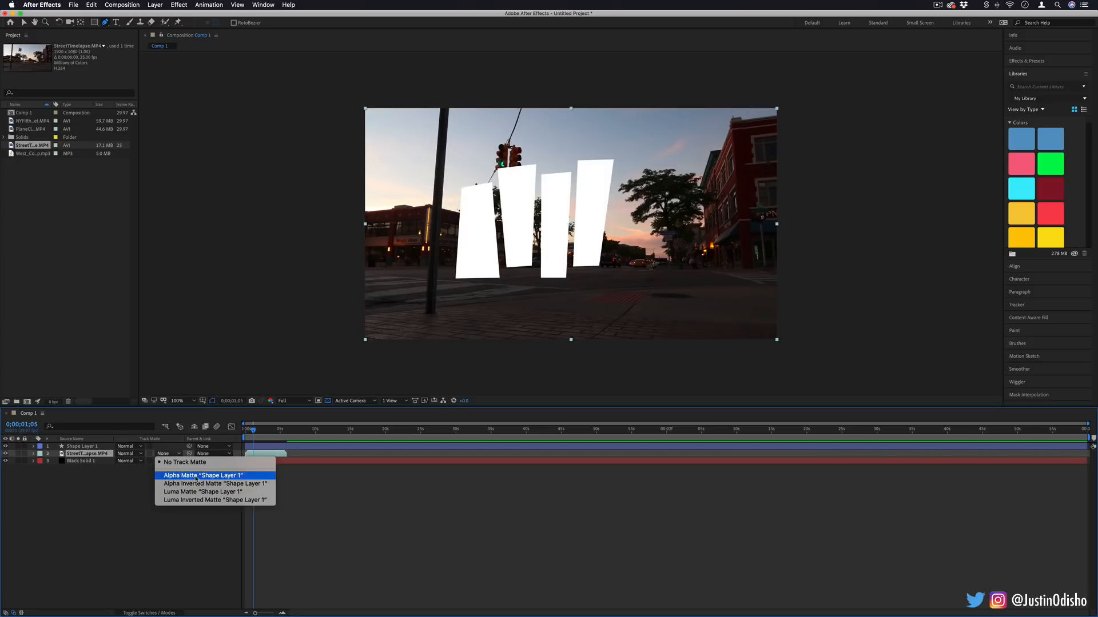
{"action": "left_click", "coordinate": [202, 476]}
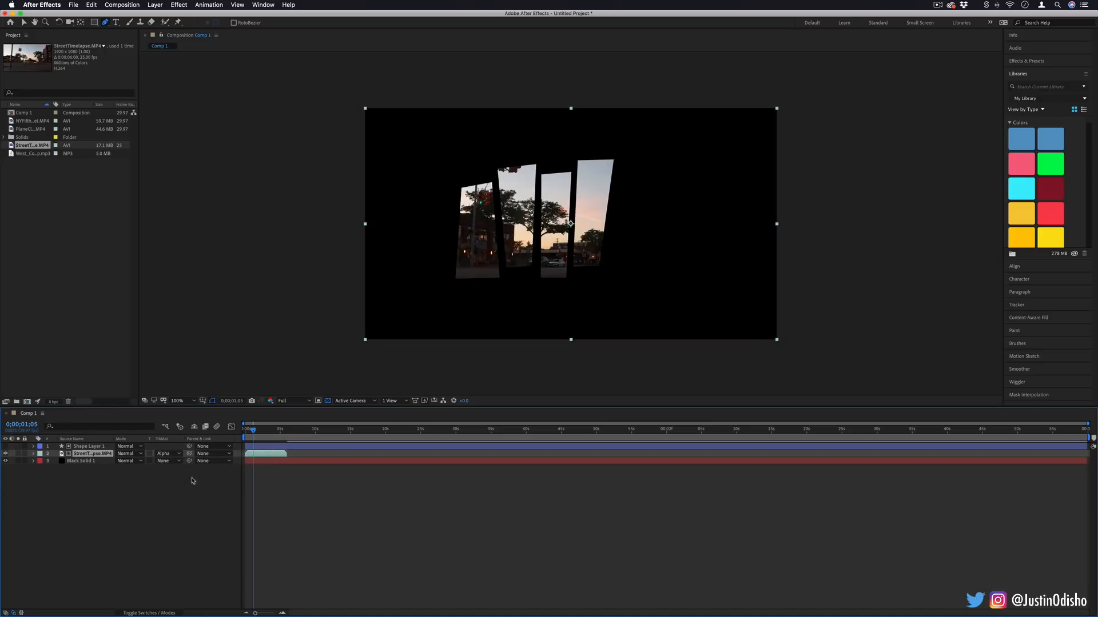
{"action": "mouse_move", "coordinate": [106, 495]}
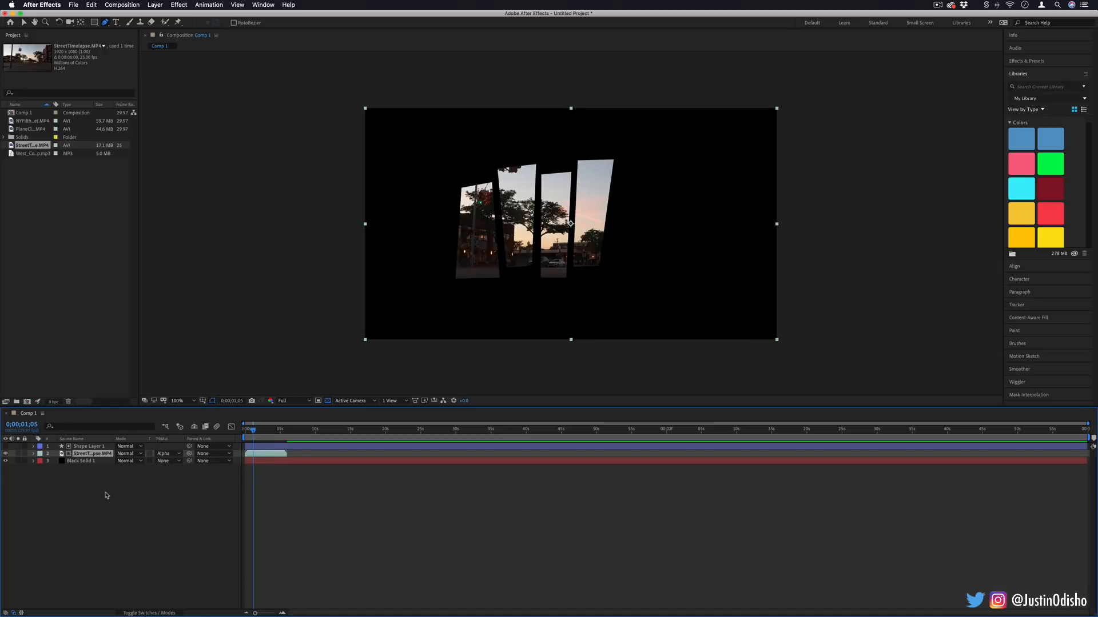
{"action": "mouse_move", "coordinate": [122, 528]}
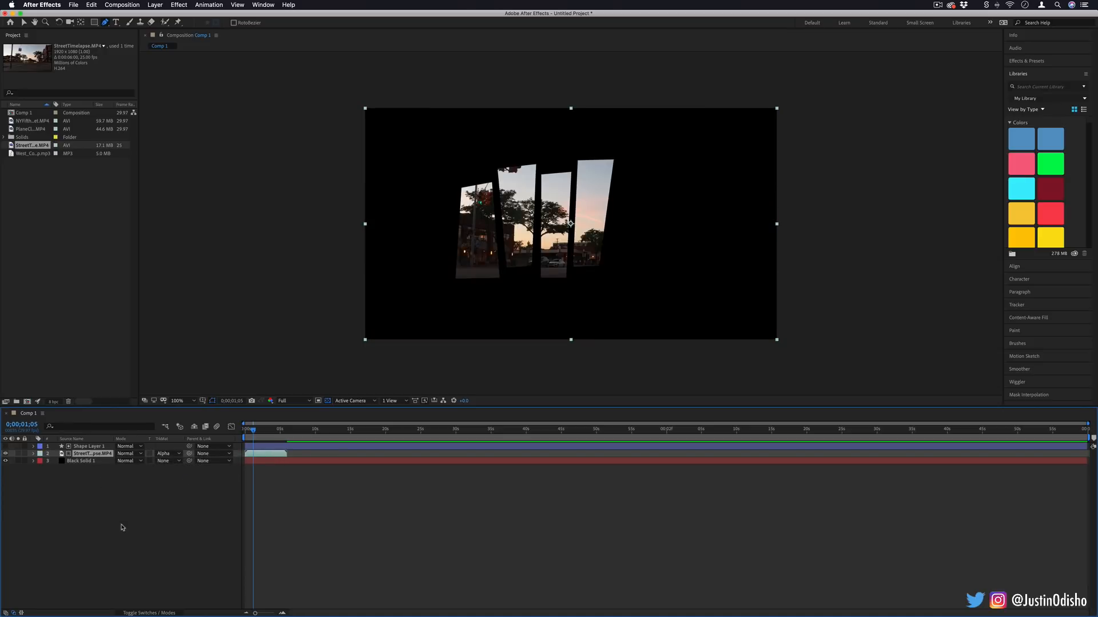
{"action": "left_click", "coordinate": [89, 446]}
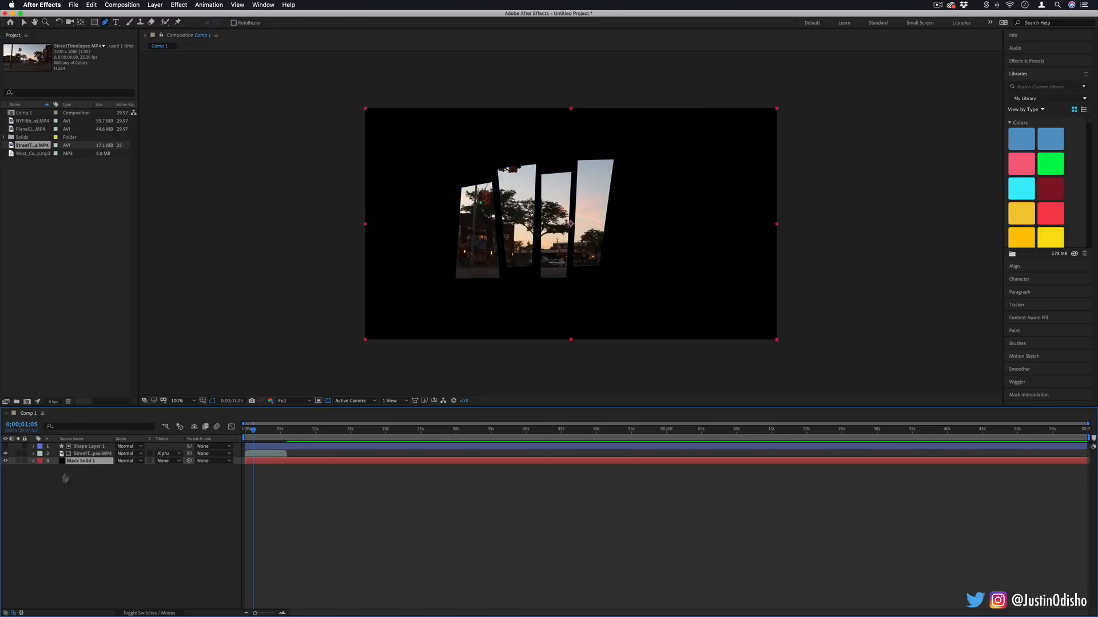
{"action": "left_click", "coordinate": [177, 400]}
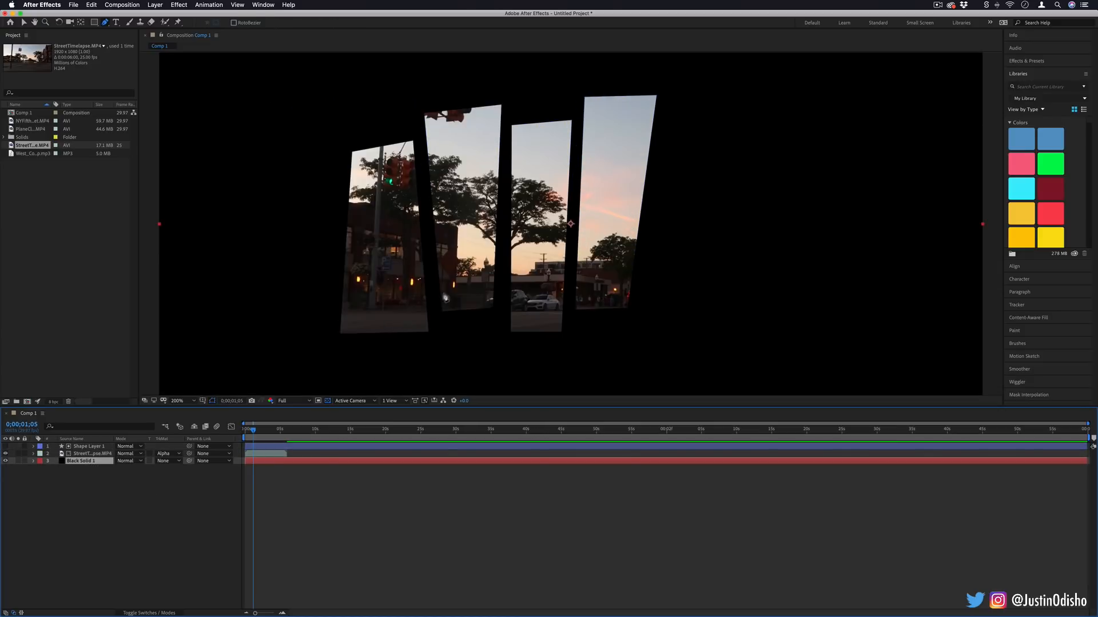
{"action": "left_click", "coordinate": [177, 400]}
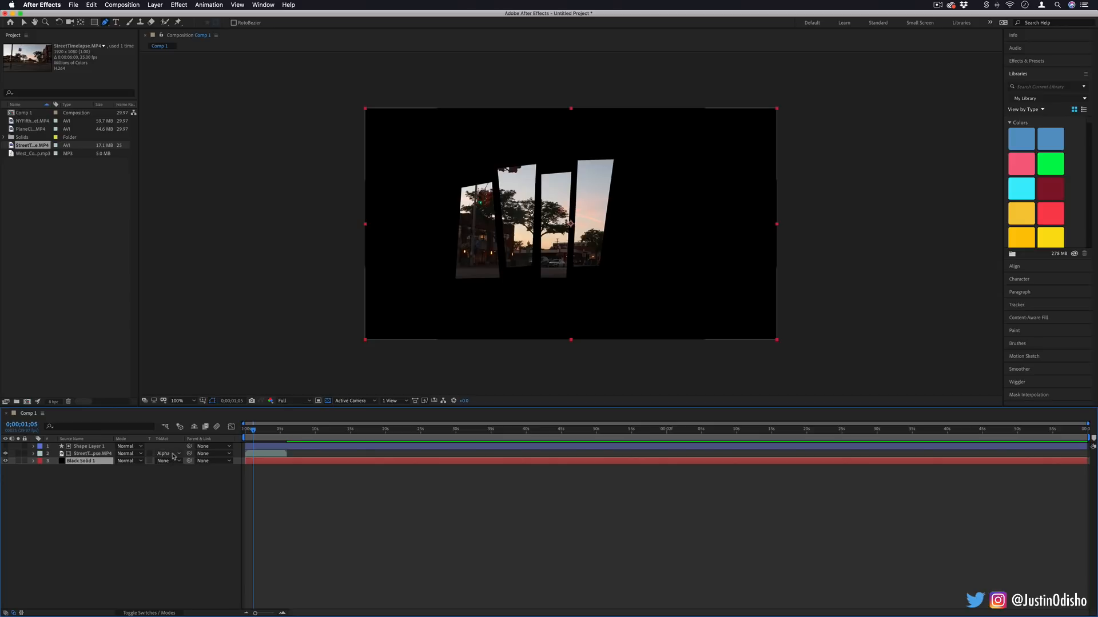
{"action": "mouse_move", "coordinate": [678, 255]}
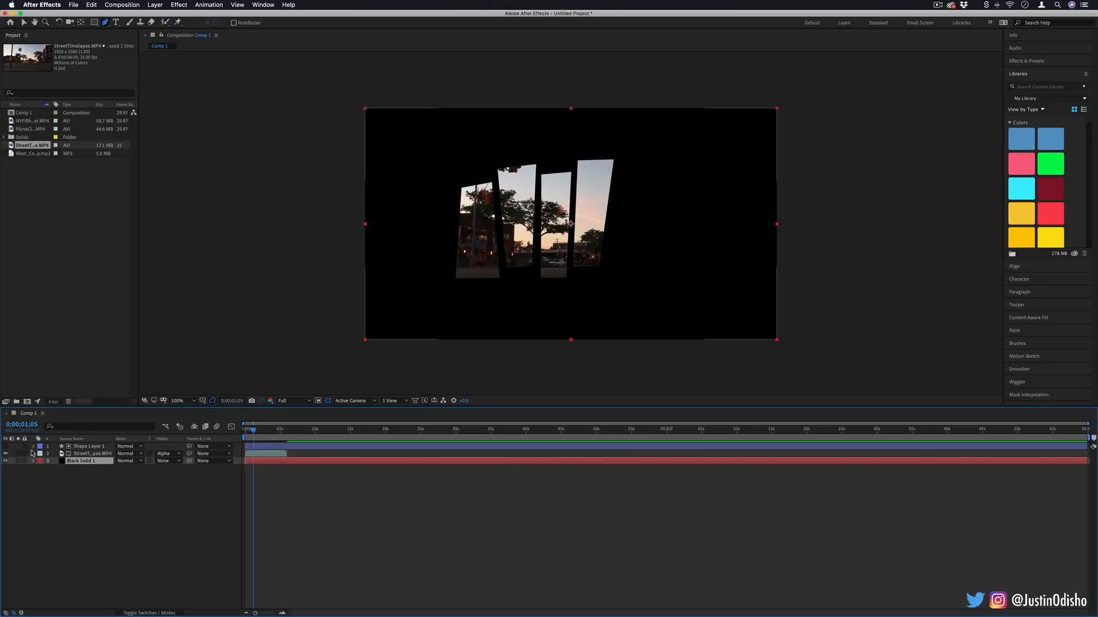
- Expand the four shapes' Fill properties and keyframe fill opacity at 0% on the first frame
{"action": "left_click", "coordinate": [41, 446]}
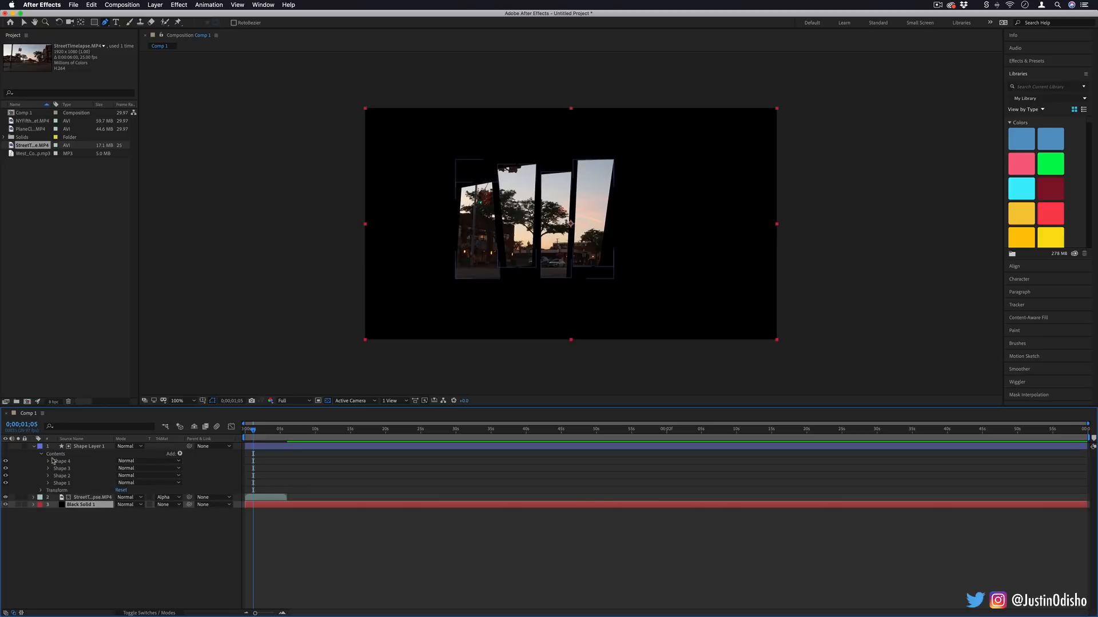
{"action": "left_click", "coordinate": [48, 461]}
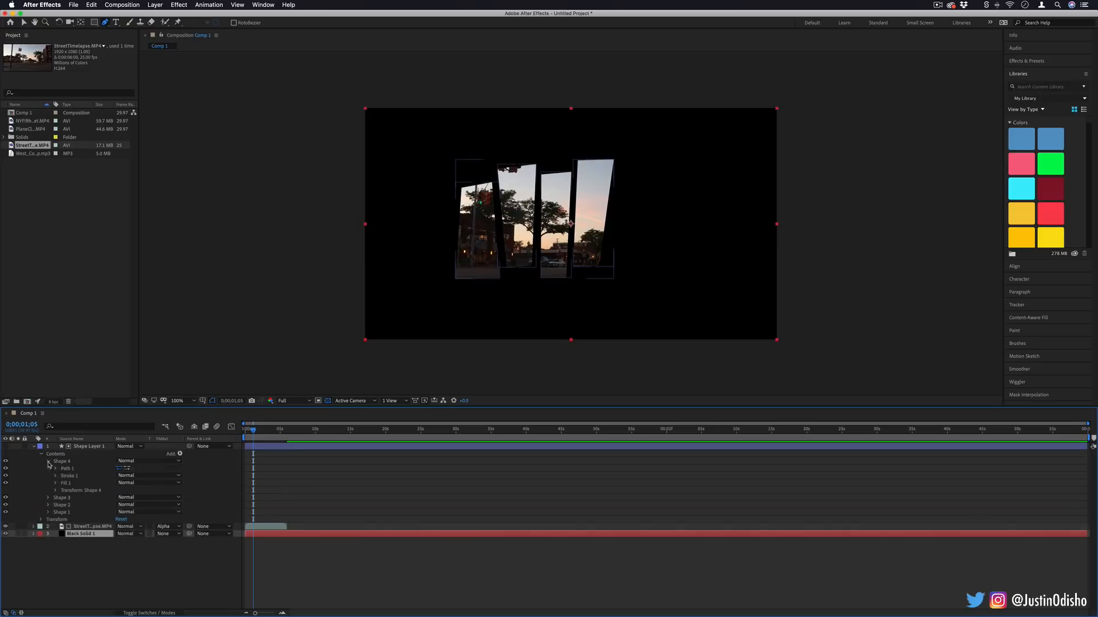
{"action": "left_click", "coordinate": [48, 497]}
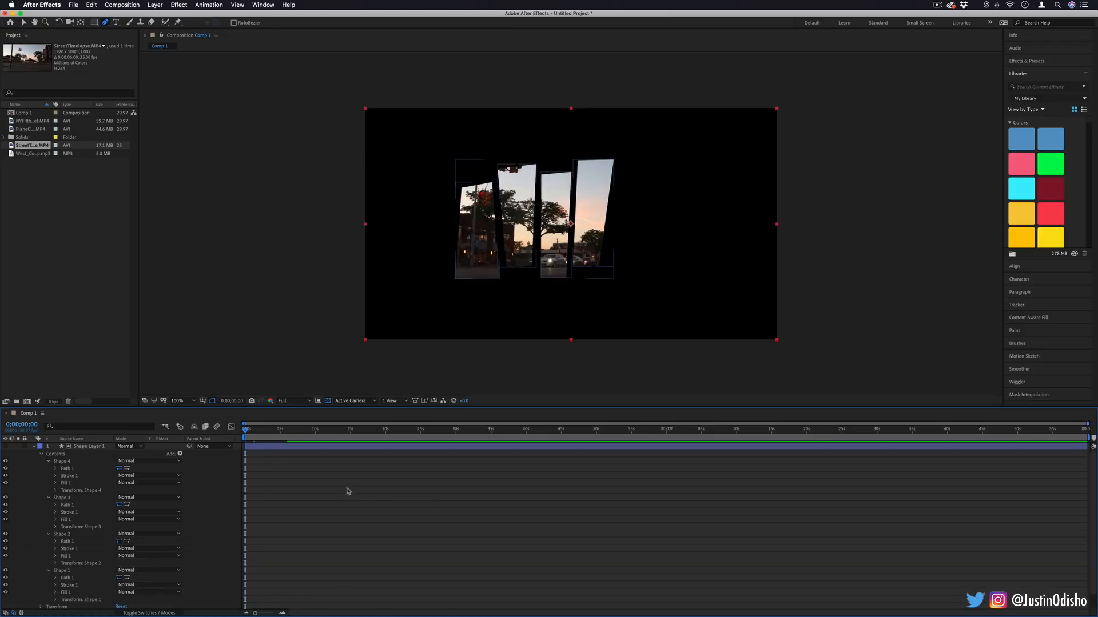
{"action": "left_click", "coordinate": [56, 483]}
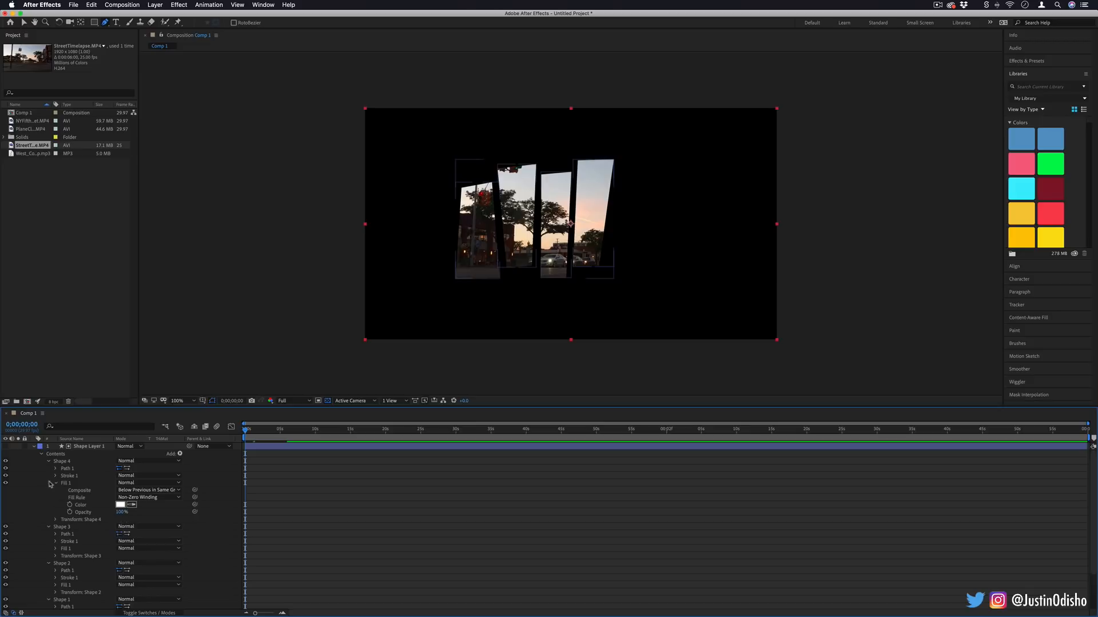
{"action": "left_click", "coordinate": [67, 482]}
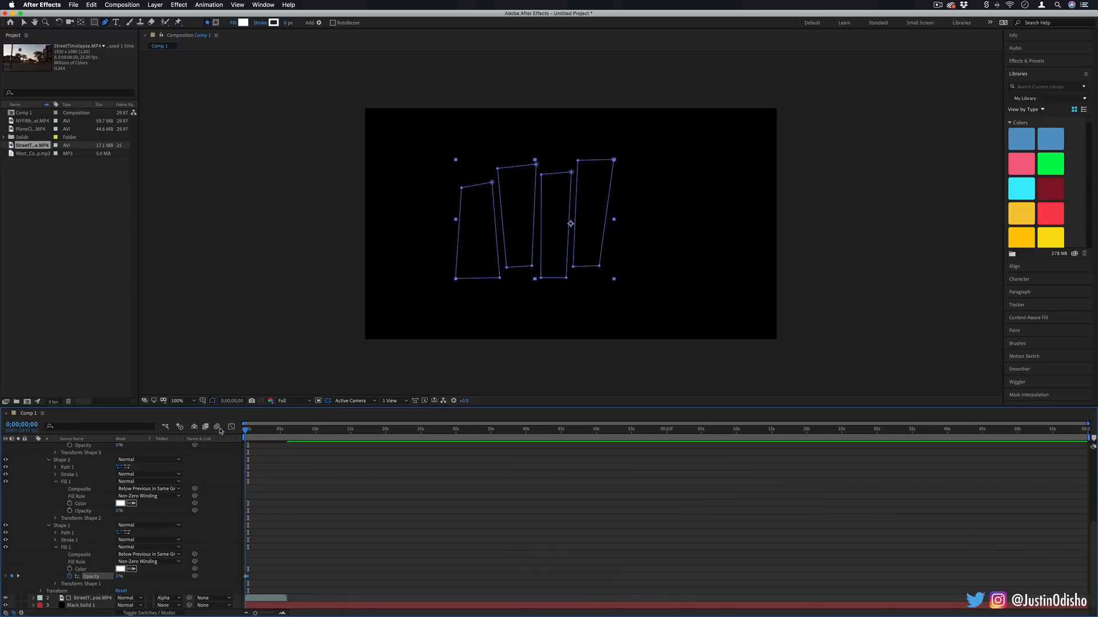
- Keyframe Shapes 1 and 2 fill opacity from 0% to 100% at successive frames
{"action": "left_click", "coordinate": [452, 292]}
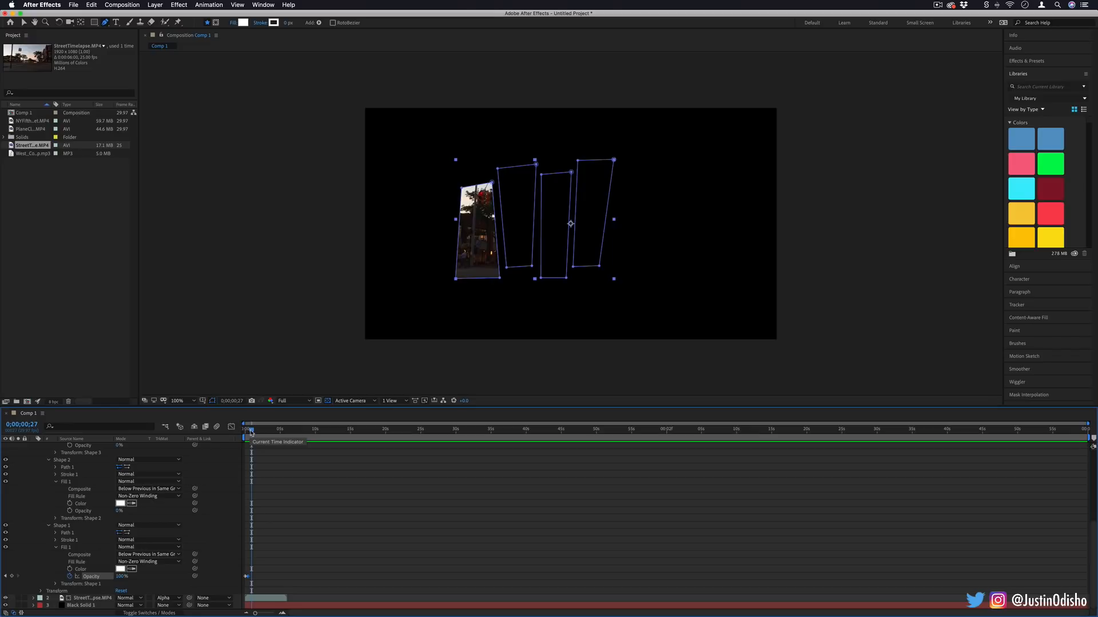
{"action": "left_click", "coordinate": [247, 429]}
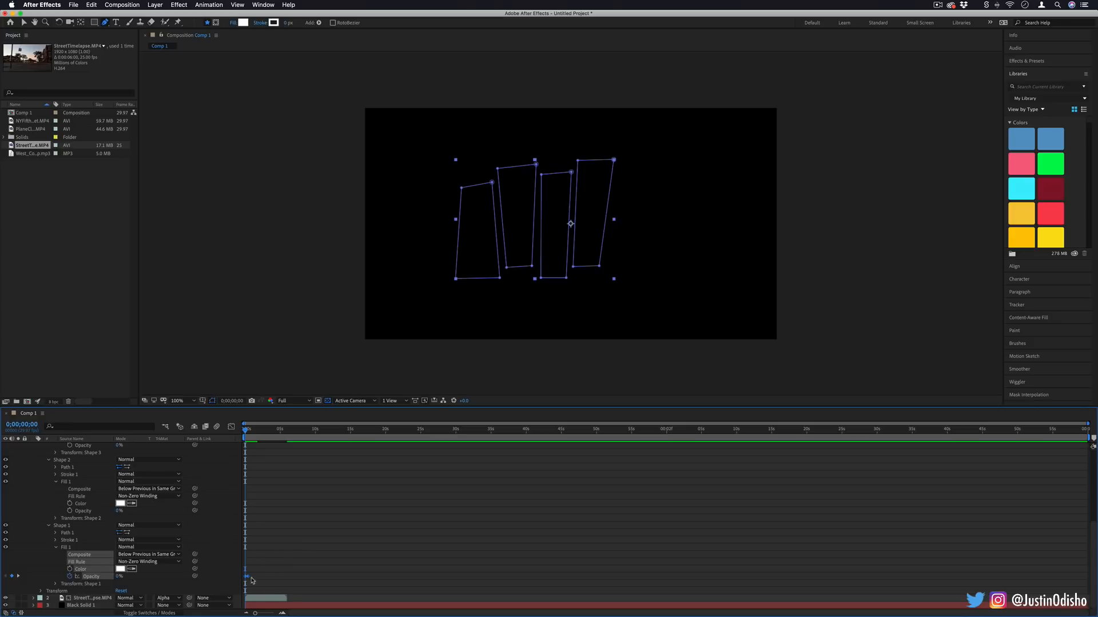
{"action": "right_click", "coordinate": [246, 576]}
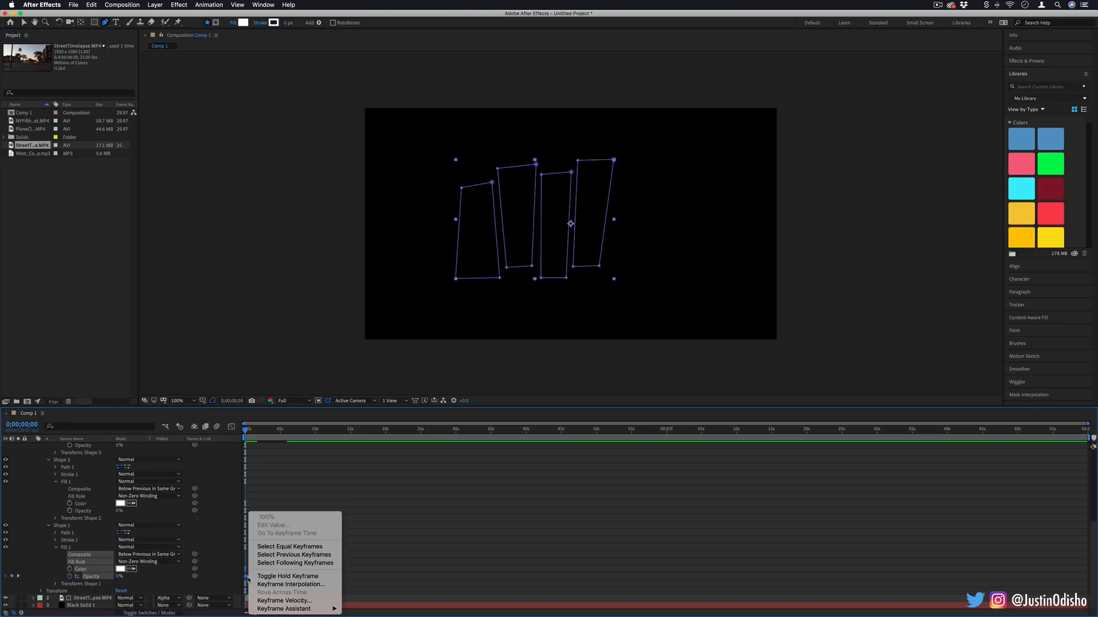
{"action": "mouse_move", "coordinate": [287, 576]}
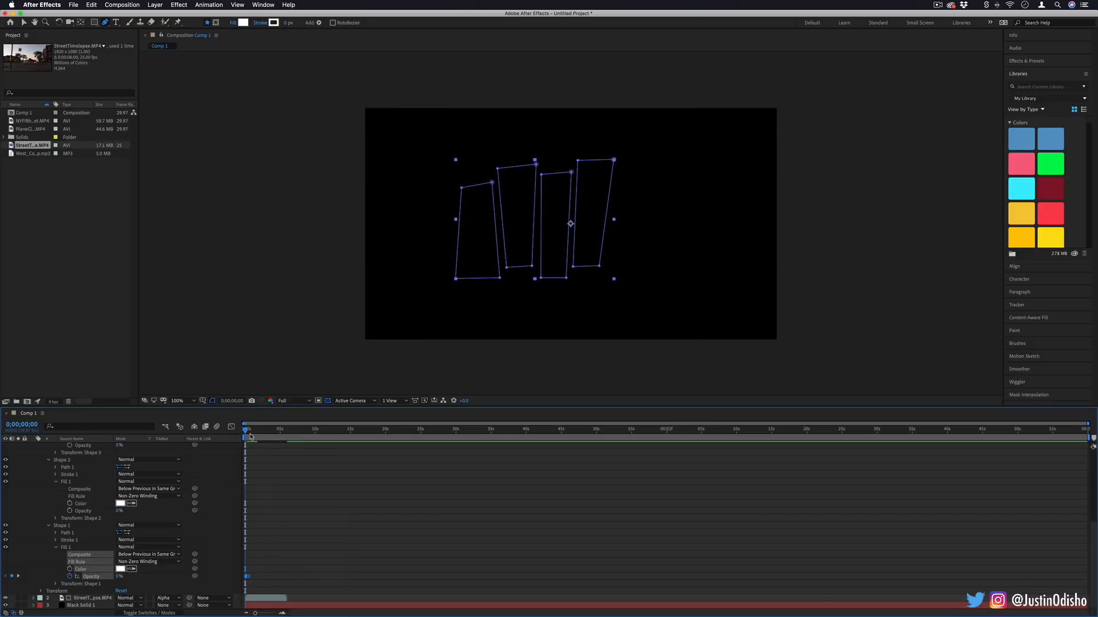
{"action": "left_click", "coordinate": [247, 429]}
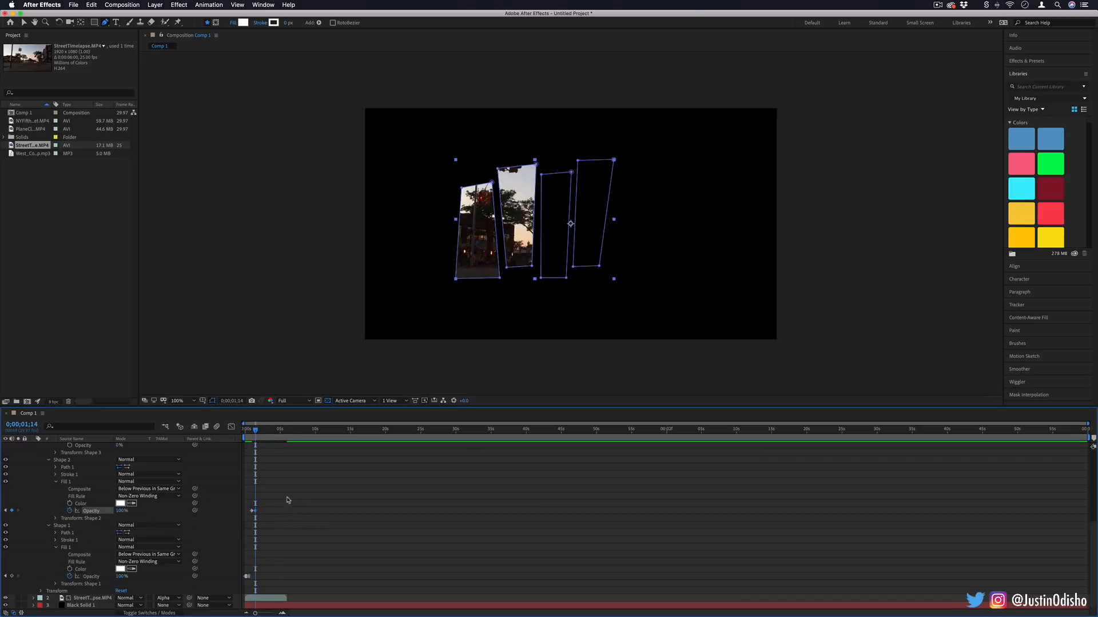
{"action": "right_click", "coordinate": [251, 510]}
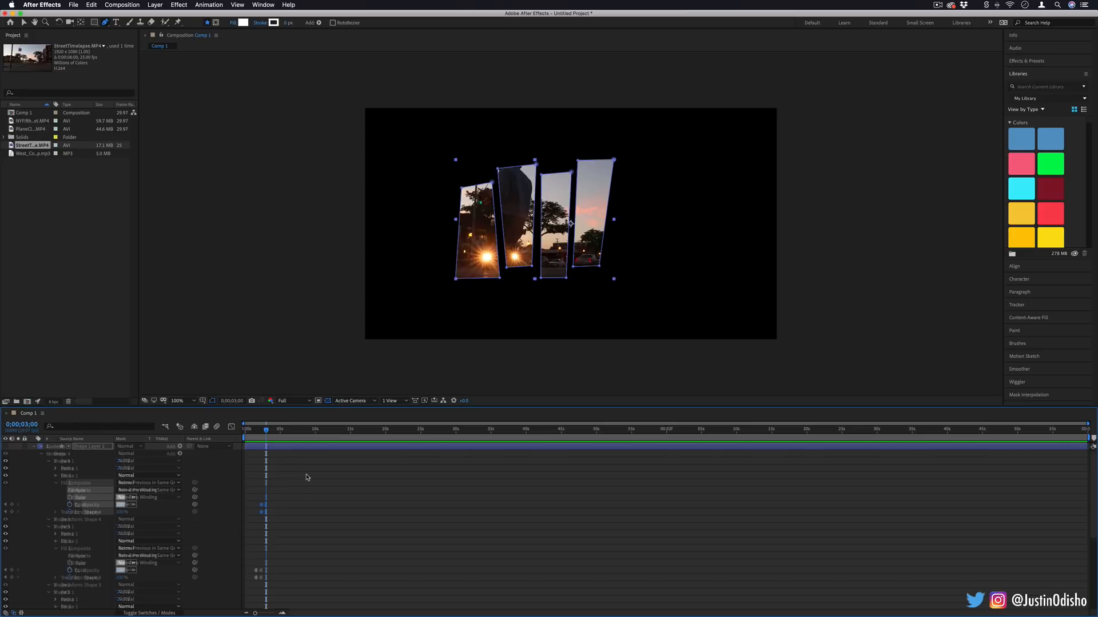
- Scroll the timeline to the footage layer to reach its Time options
{"action": "scroll", "scroll_direction": "down", "scroll_amount": 3}
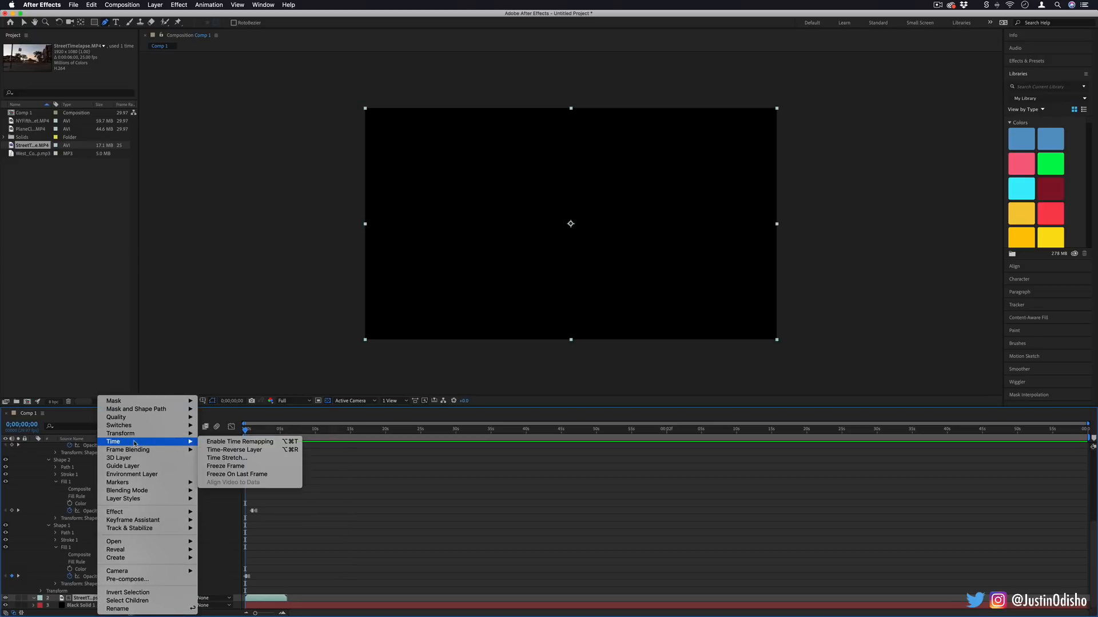
- Enable Time Remapping on the street clip so it freezes before playing
{"action": "left_click", "coordinate": [239, 442]}
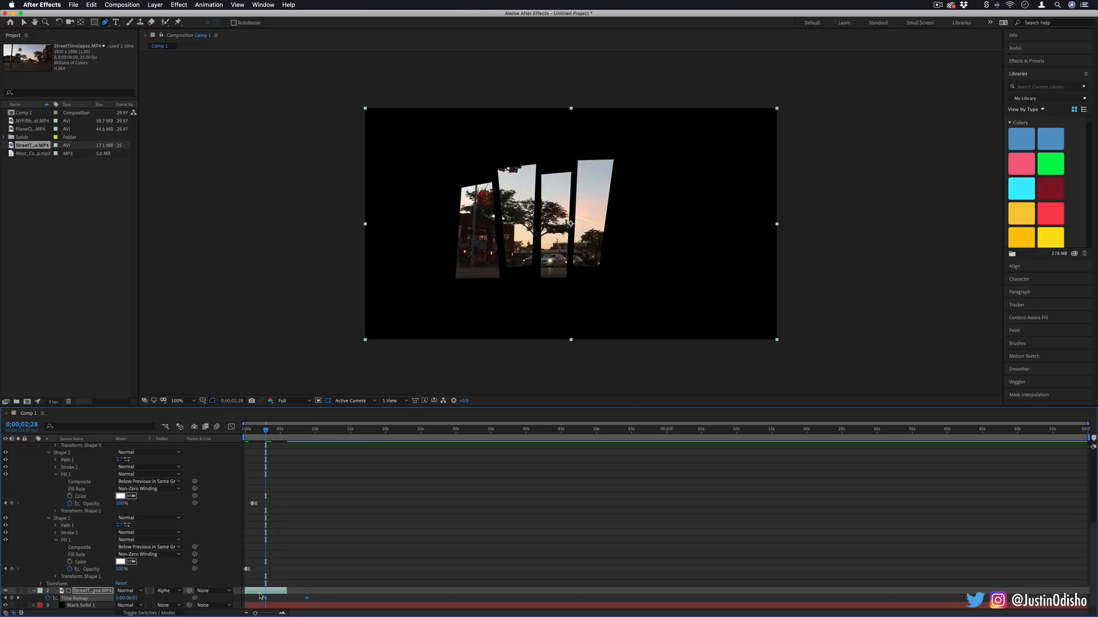
{"action": "mouse_move", "coordinate": [264, 599]}
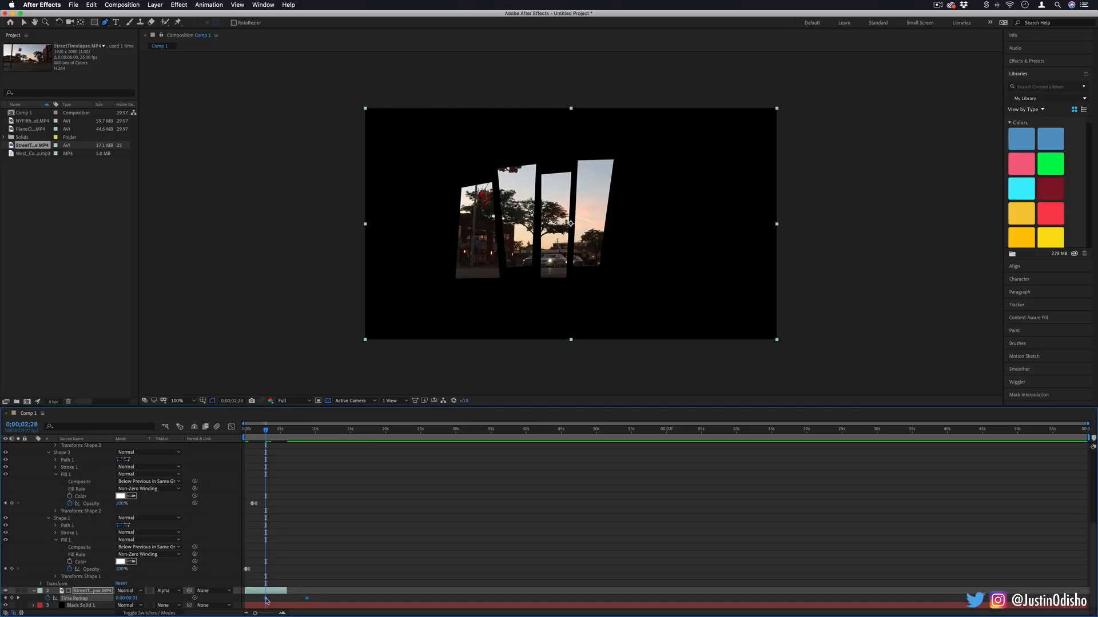
{"action": "mouse_move", "coordinate": [278, 600]}
{"action": "type", "text": "GTA"}
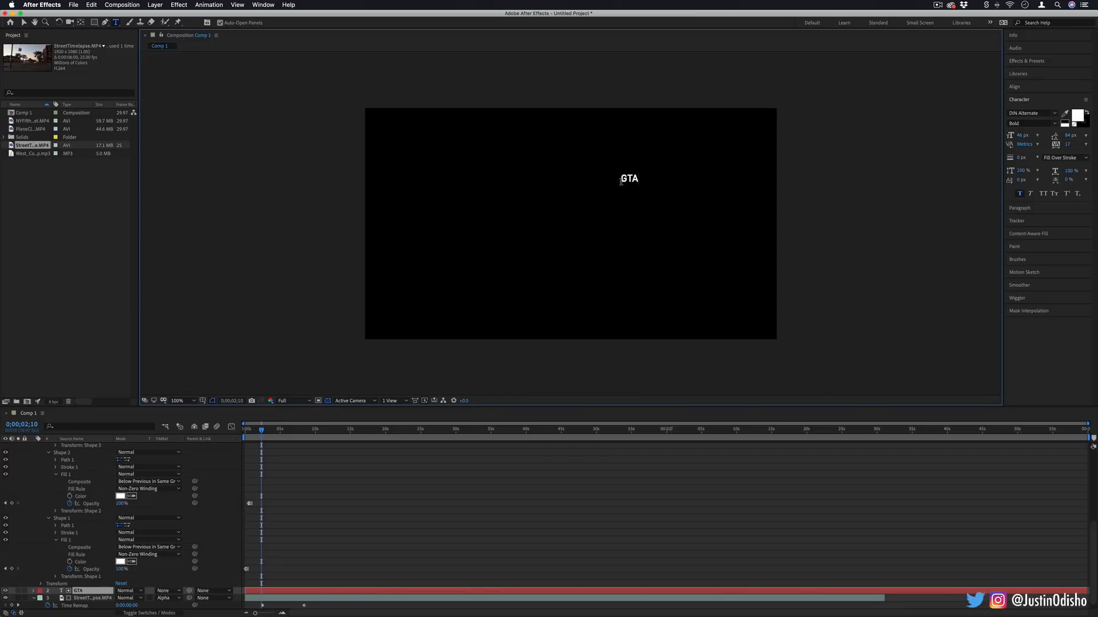
- Enter the title 'GTA STYLE INTRO' and set it in the Olde English blackletter font
{"action": "type", "text": "ST"}
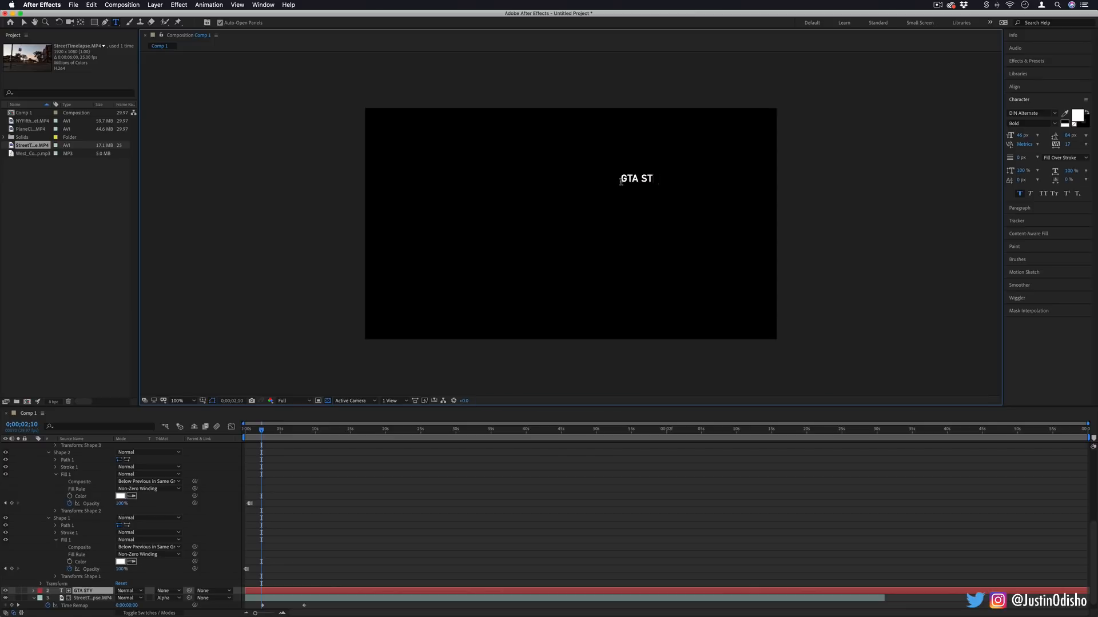
{"action": "type", "text": "YLE INTRO"}
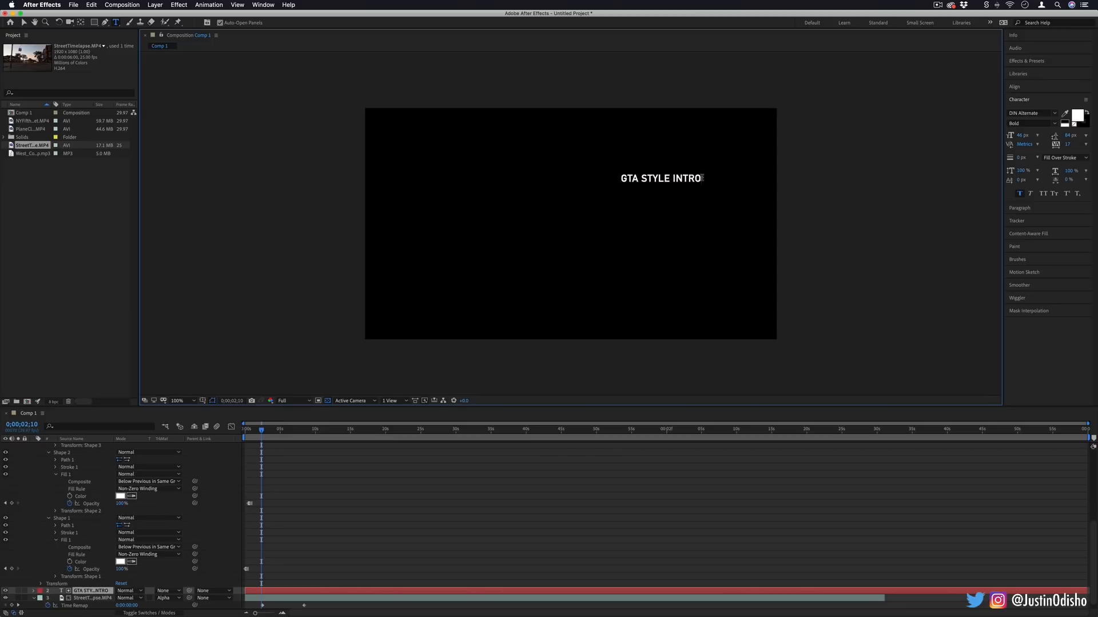
{"action": "left_click", "coordinate": [1031, 113]}
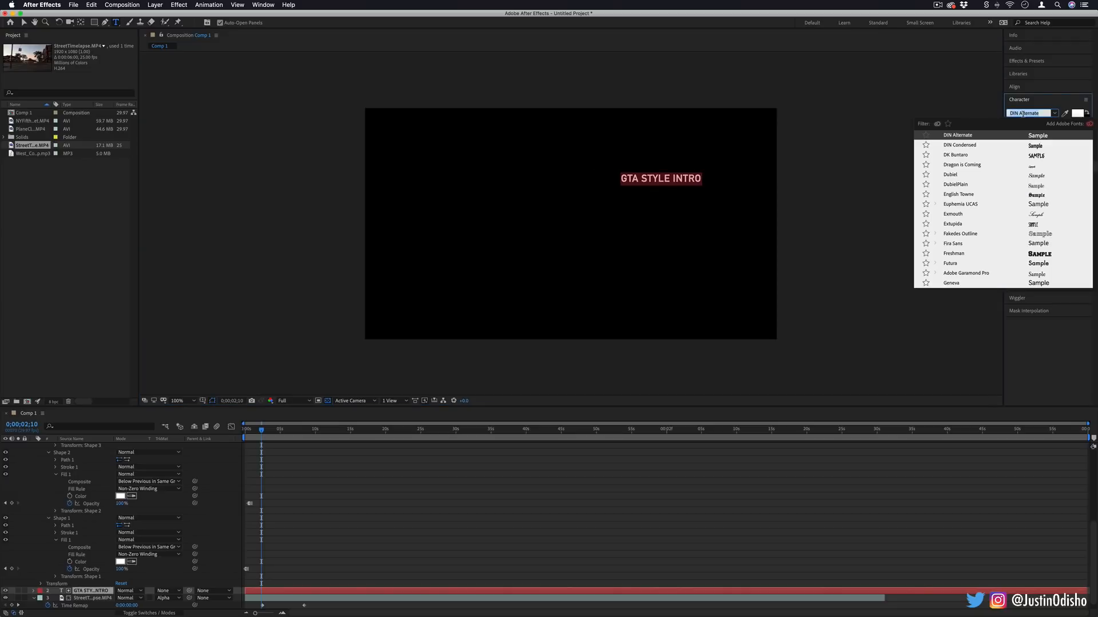
{"action": "left_click", "coordinate": [958, 194]}
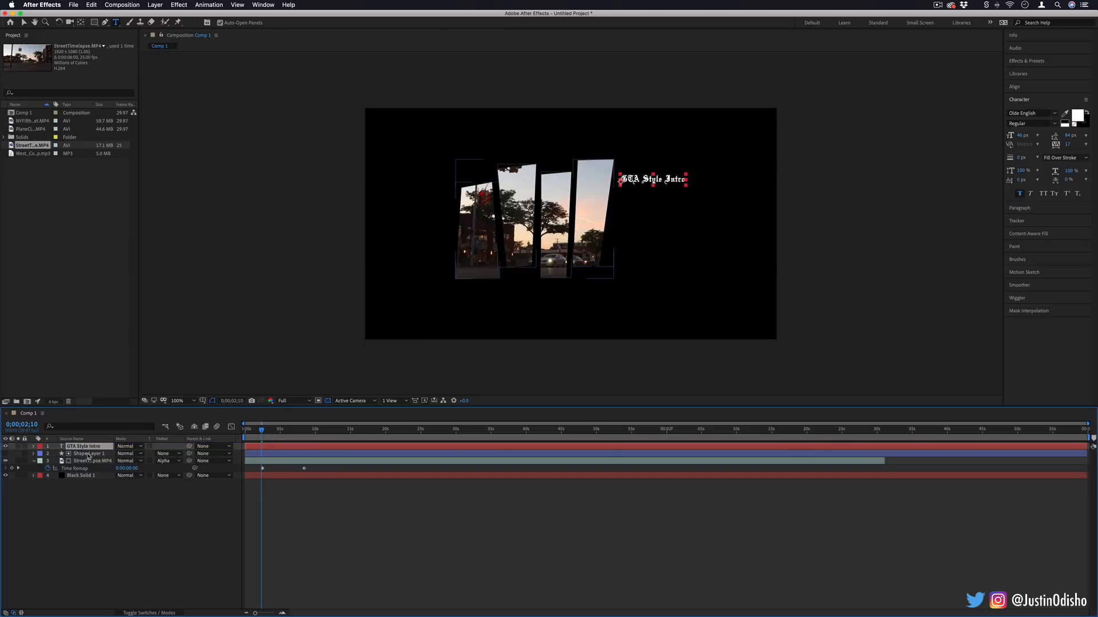
- Make the 'GTA Style Intro' title larger and blue, and add the white name line beneath it
{"action": "left_click", "coordinate": [88, 454]}
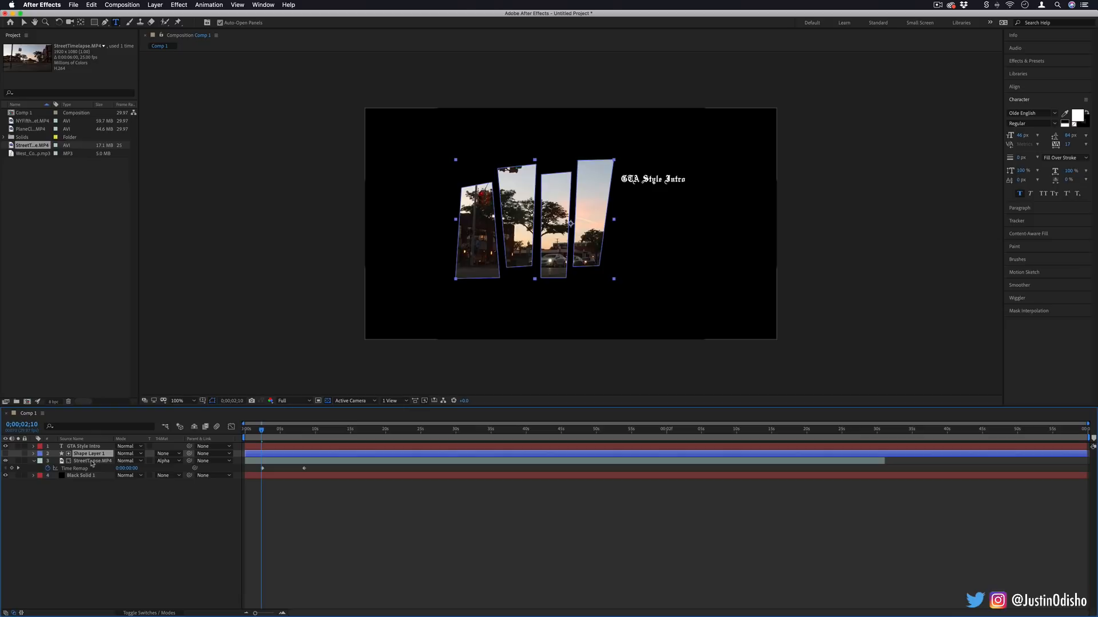
{"action": "left_click", "coordinate": [92, 460]}
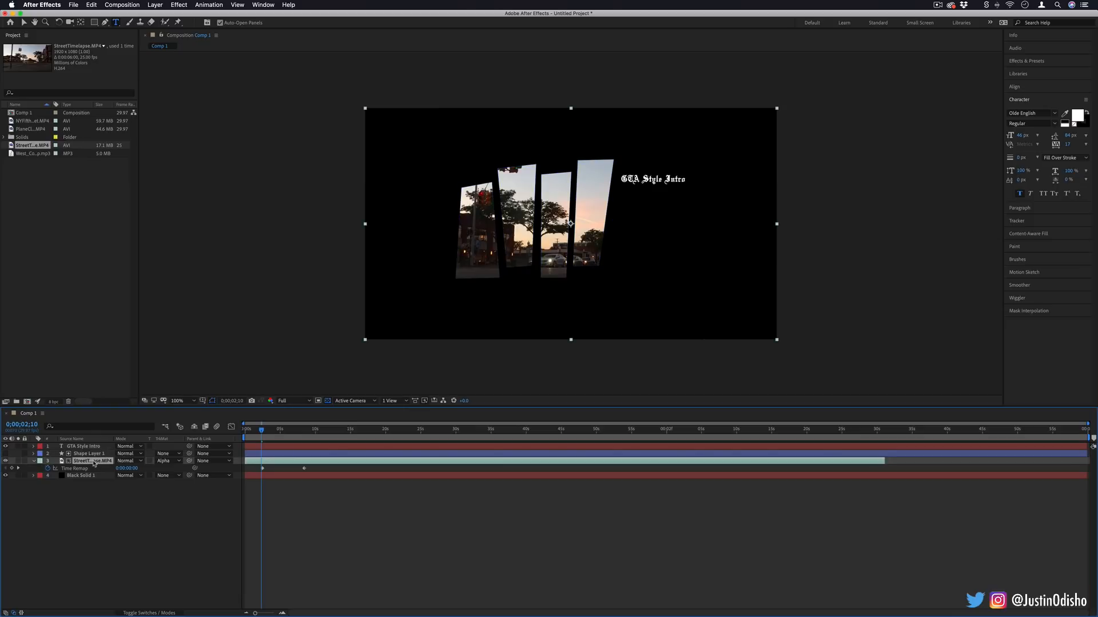
{"action": "left_click", "coordinate": [82, 445]}
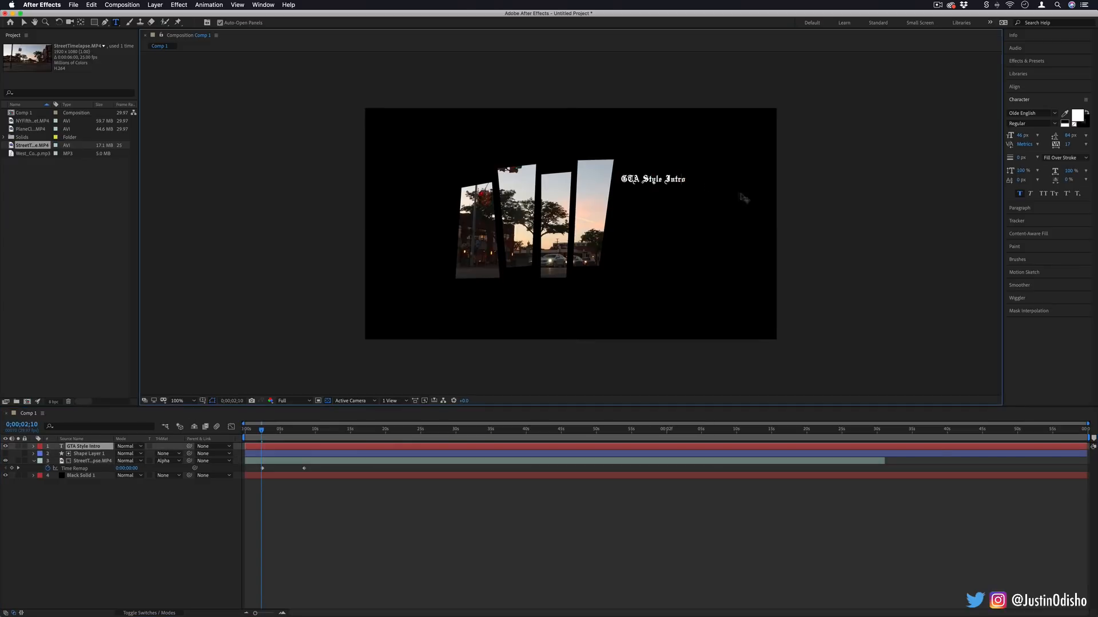
{"action": "mouse_move", "coordinate": [709, 209]}
{"action": "type", "text": "Justin Odisho"}
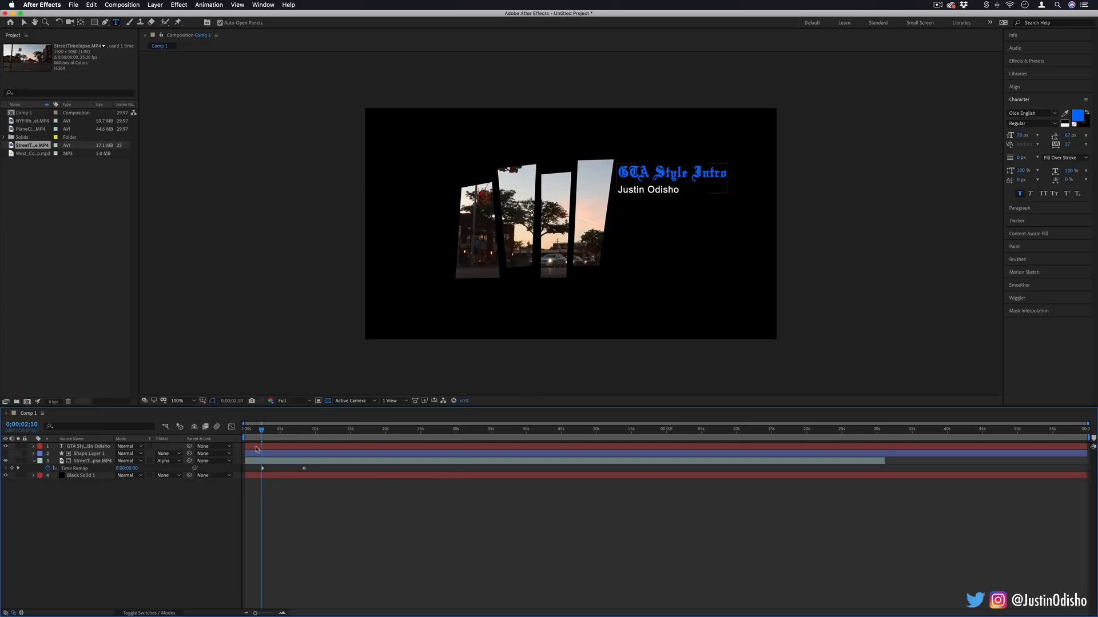
{"action": "left_click", "coordinate": [88, 446]}
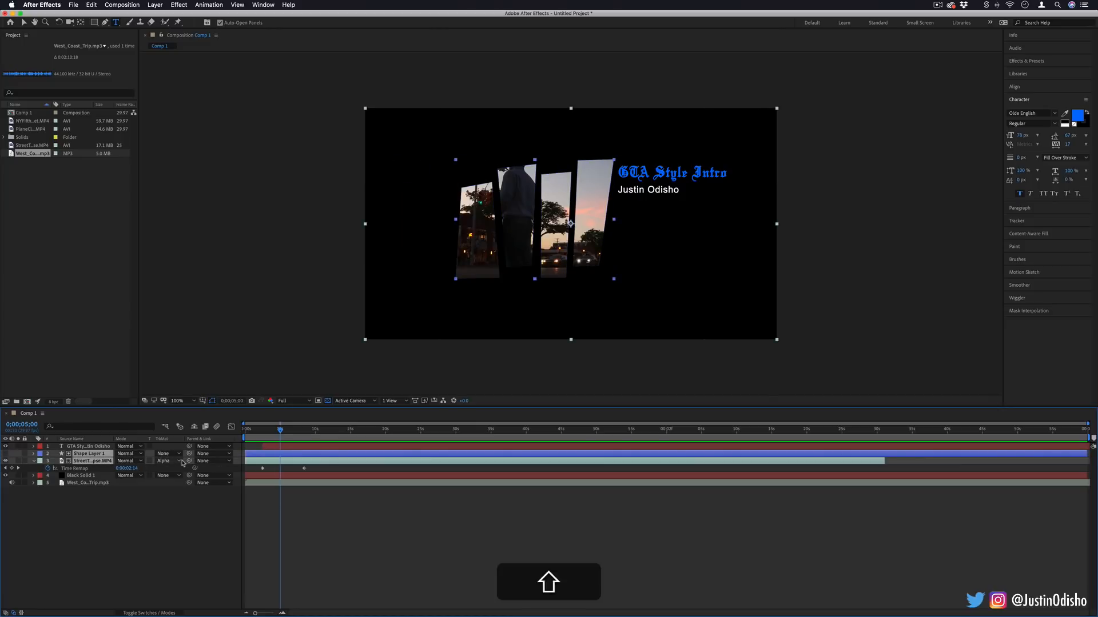
- Select the title, panels, street clip and solid layers and precompose them into Pre-comp 1
{"action": "left_click", "coordinate": [86, 446]}
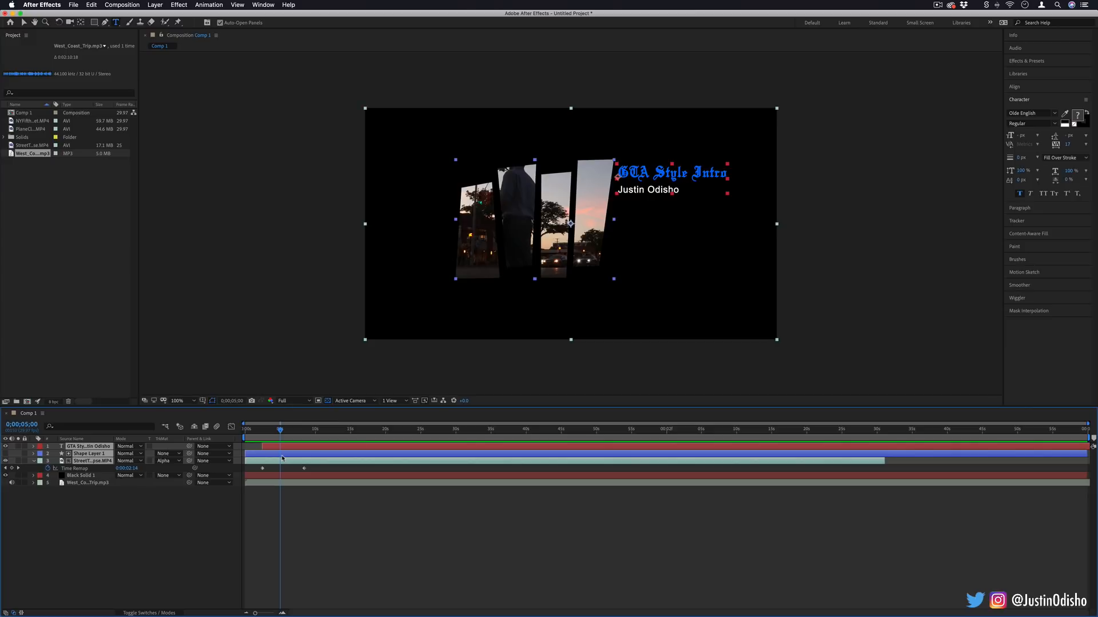
{"action": "key", "text": "alt"}
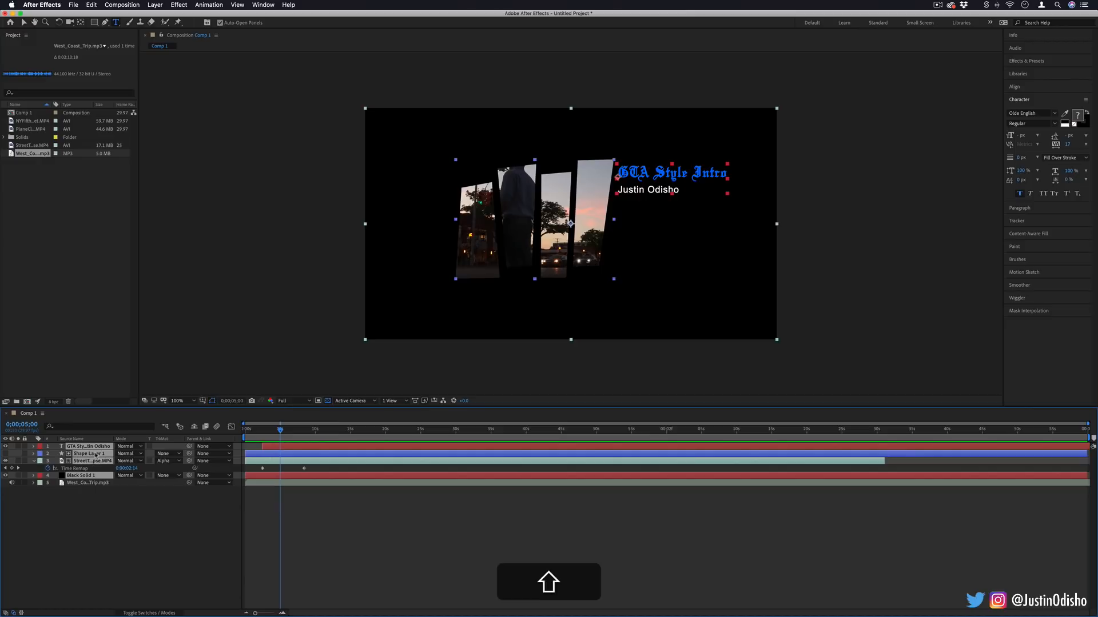
{"action": "right_click", "coordinate": [90, 454]}
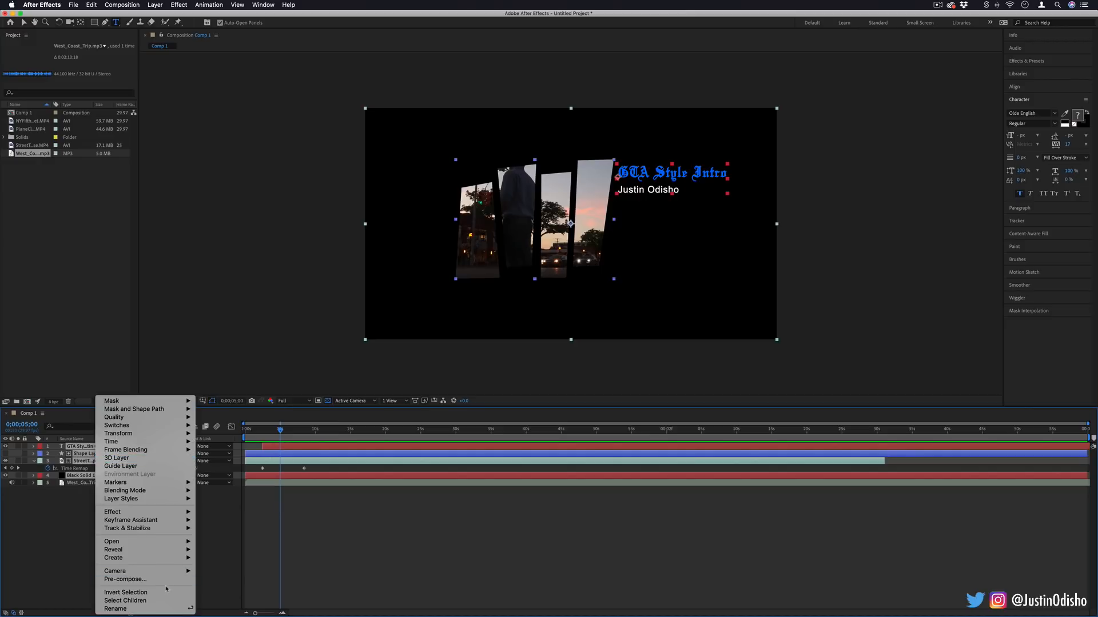
{"action": "left_click", "coordinate": [124, 579]}
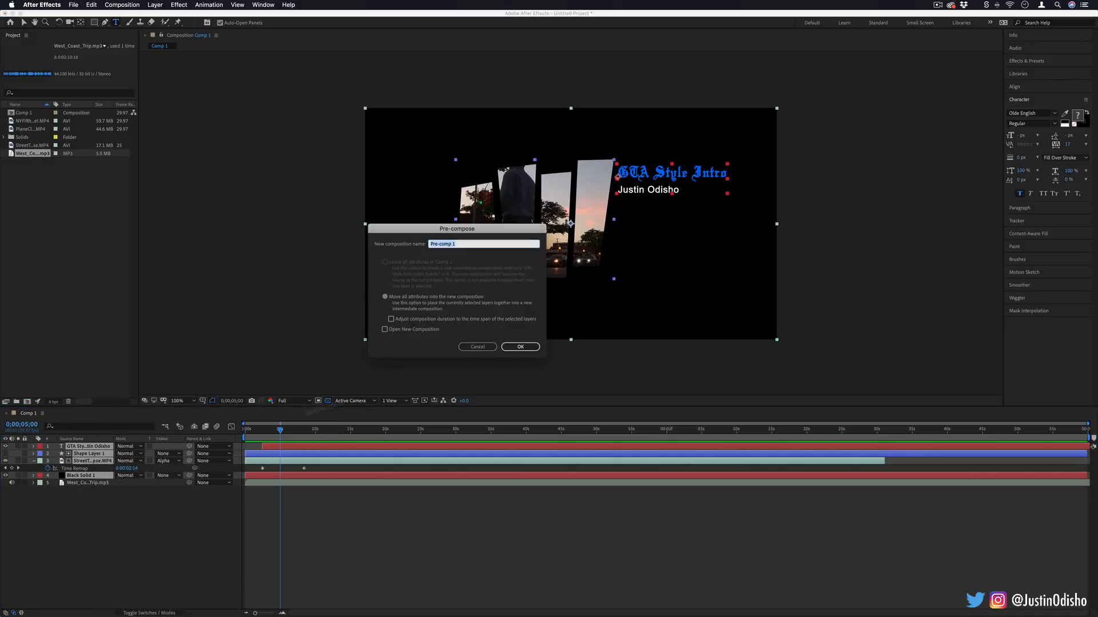
{"action": "left_click", "coordinate": [521, 347]}
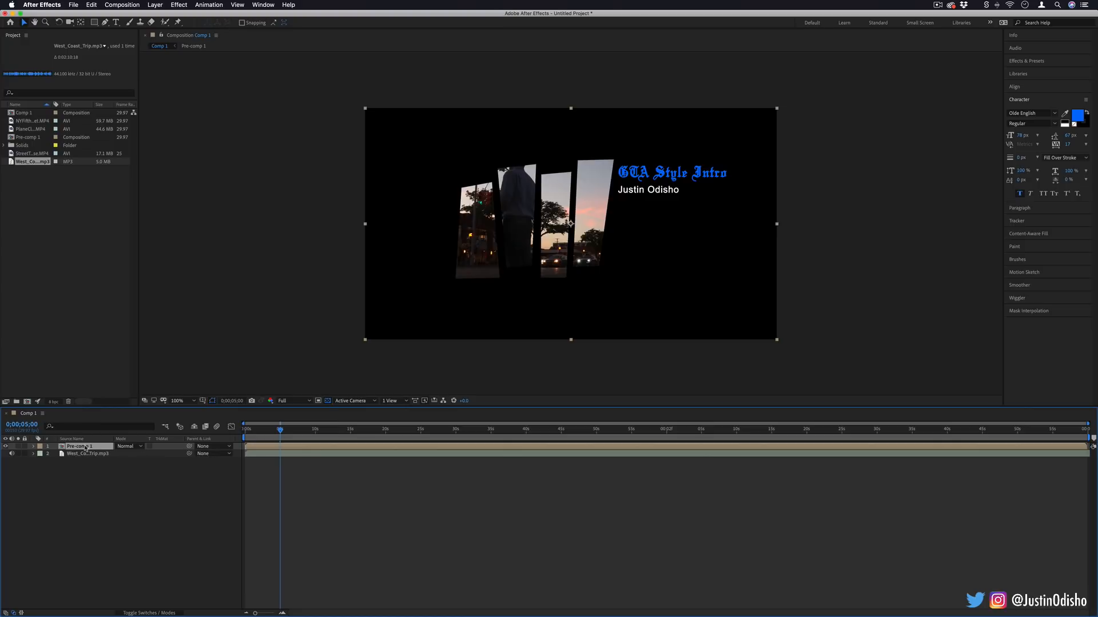